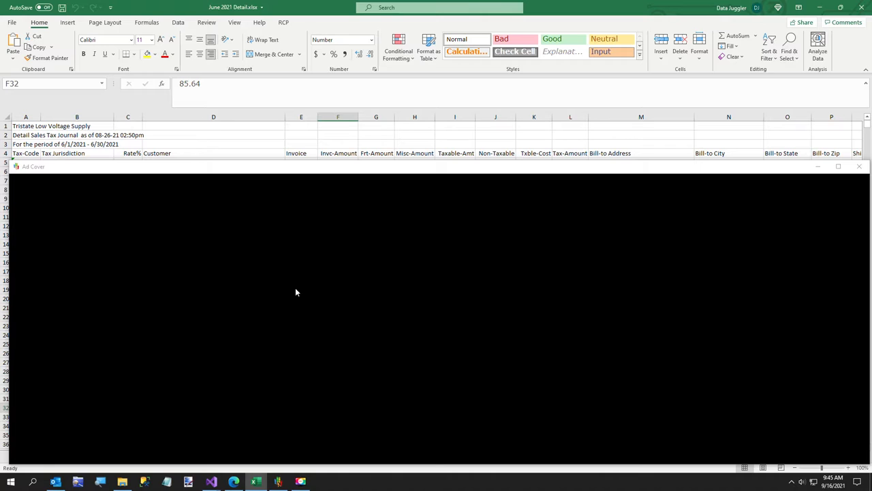
{"action": "mouse_move", "coordinate": [550, 161]}
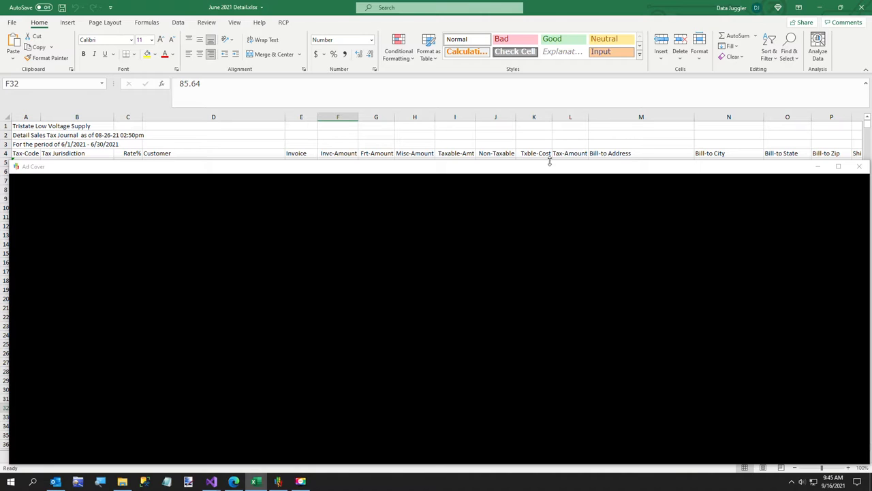
{"action": "mouse_move", "coordinate": [30, 158]}
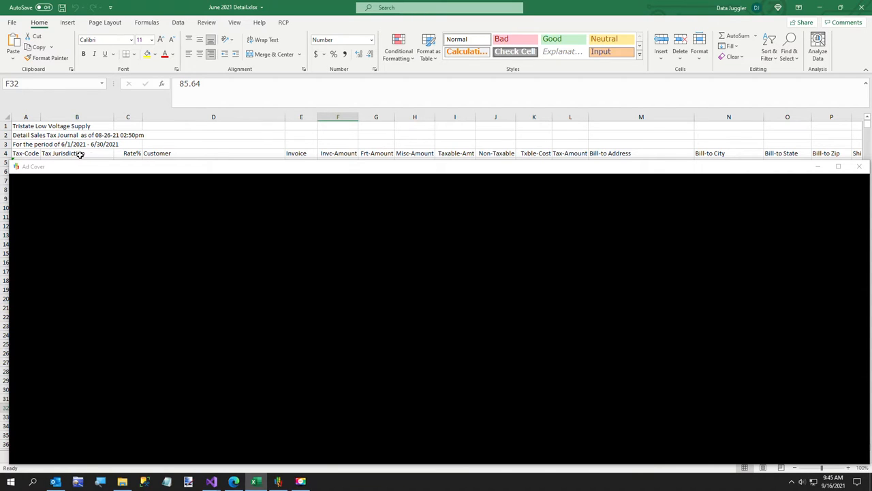
{"action": "mouse_move", "coordinate": [129, 152]}
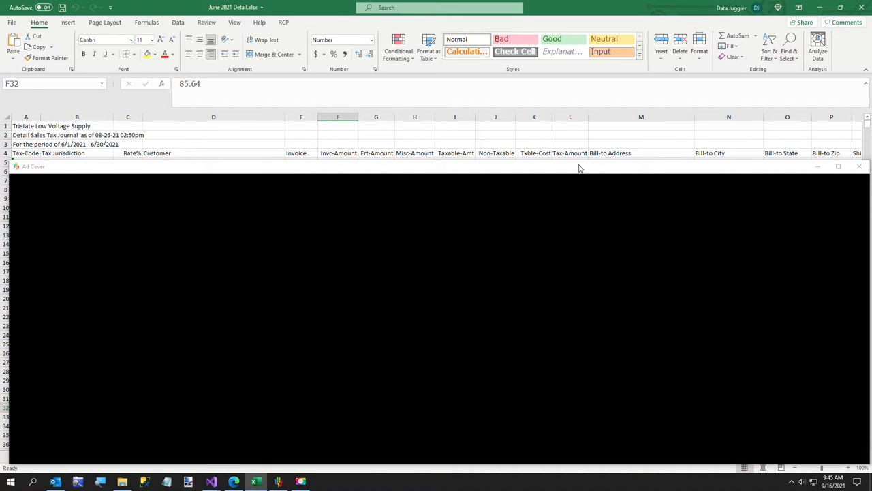
{"action": "mouse_move", "coordinate": [618, 178]}
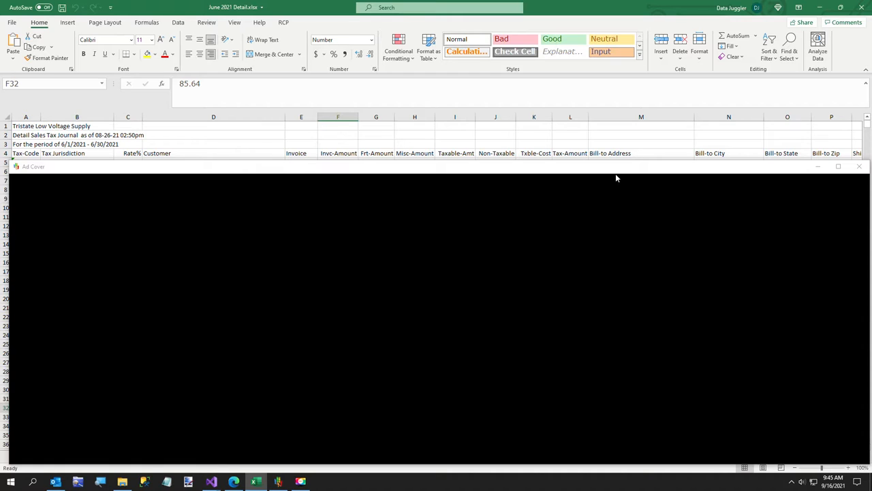
{"action": "mouse_move", "coordinate": [618, 171]}
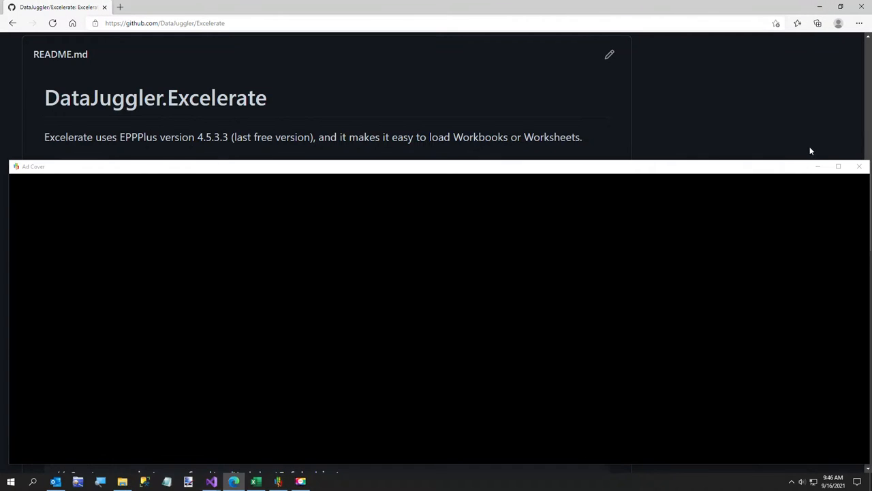
Bring the STATS solution back into view after reviewing the June 2021 headers.
{"action": "left_click", "coordinate": [858, 166]}
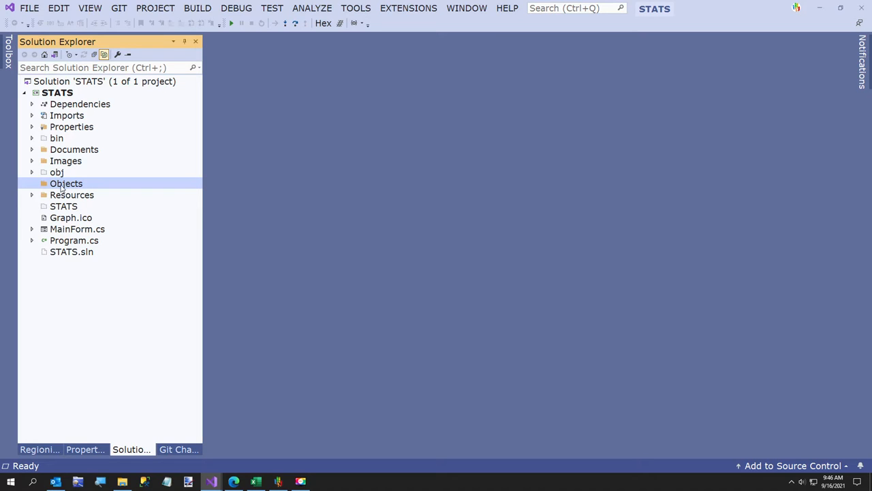
{"action": "mouse_move", "coordinate": [71, 189]}
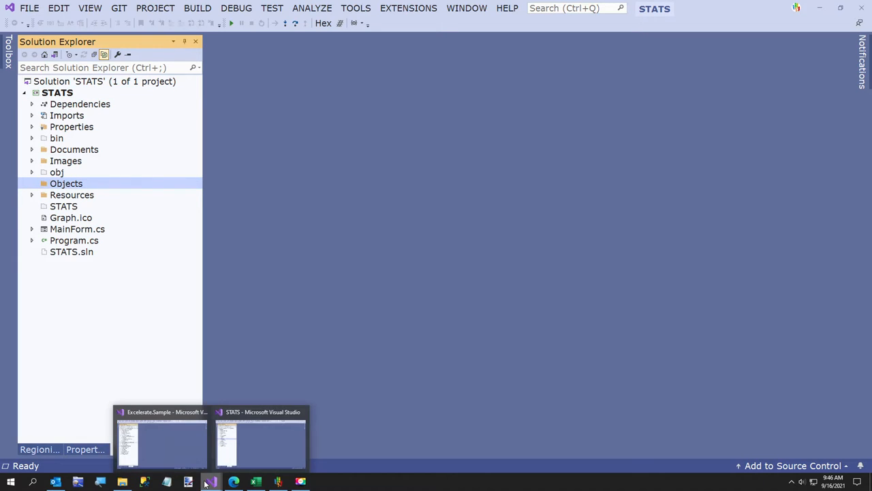
Show the Excelerate.Sample solution, then the Excelerate repository page in the browser.
{"action": "left_click", "coordinate": [161, 443]}
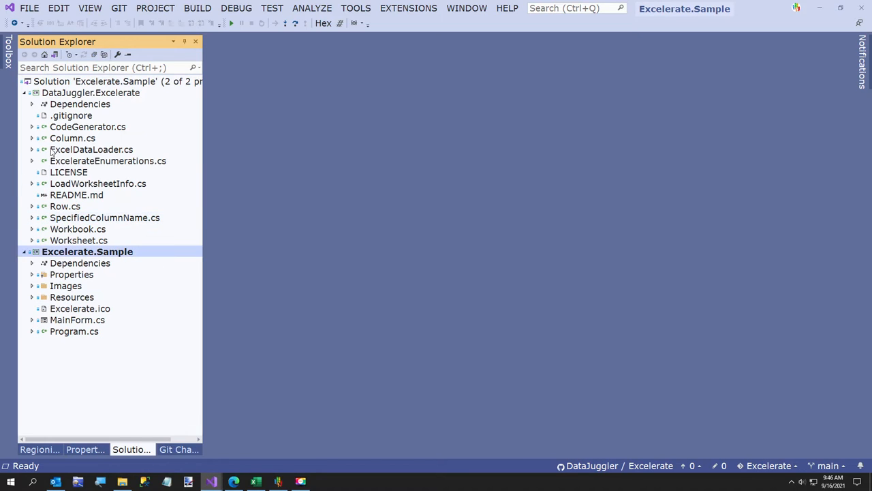
{"action": "left_click", "coordinate": [23, 93]}
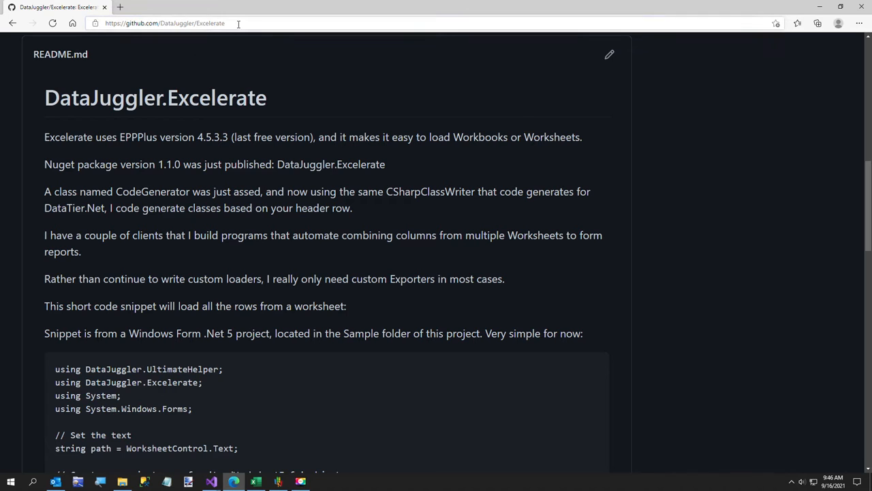
Select the DataJuggler/Excelerate repository URL and return to the Excelerate.Sample solution.
{"action": "left_click", "coordinate": [167, 22]}
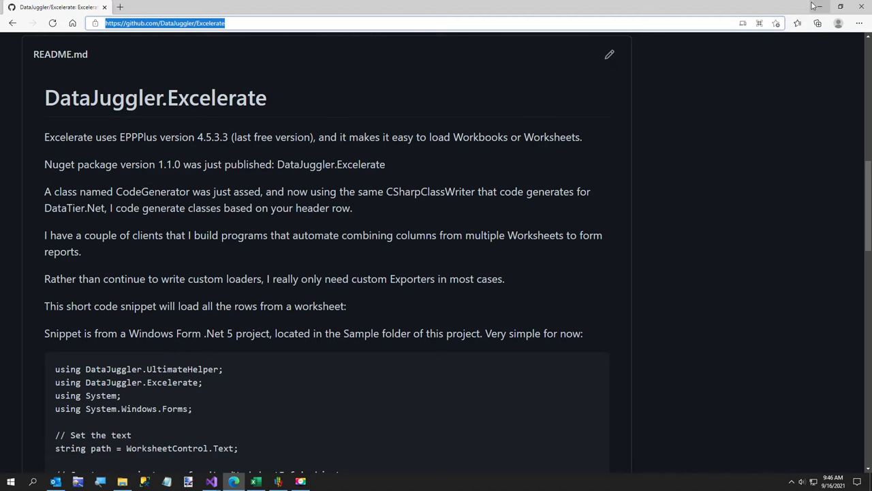
{"action": "left_click", "coordinate": [210, 482]}
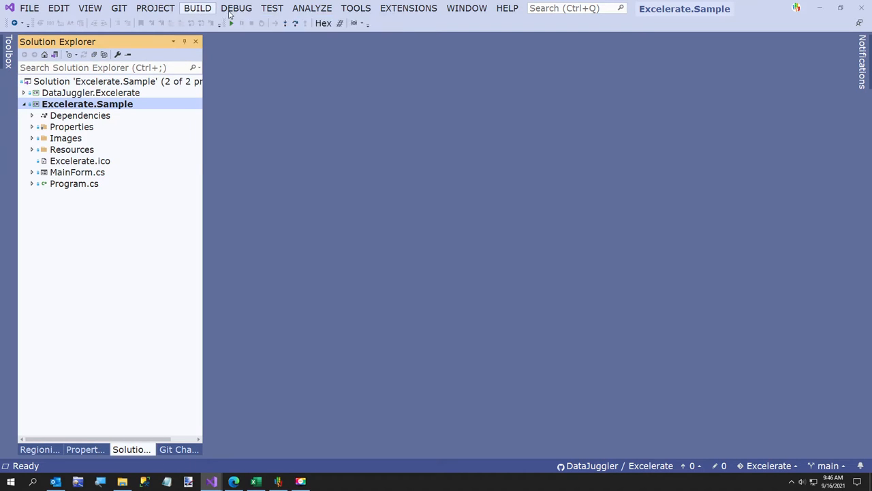
Run the Excelerate.Sample project so its empty workbook-loading form appears.
{"action": "left_click", "coordinate": [196, 8]}
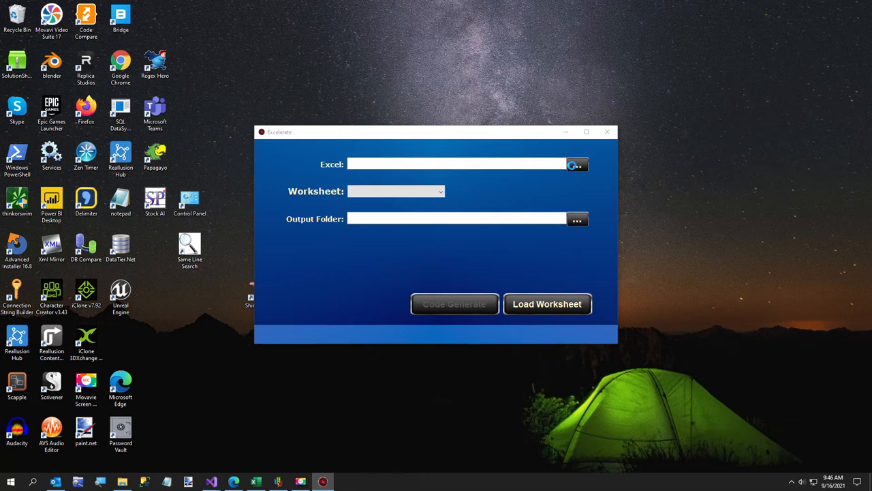
Choose C:\Temp\June 2021 Detail.xlsx, the Sales Tax Data worksheet, and STATS\Objects as output folder.
{"action": "left_click", "coordinate": [577, 164]}
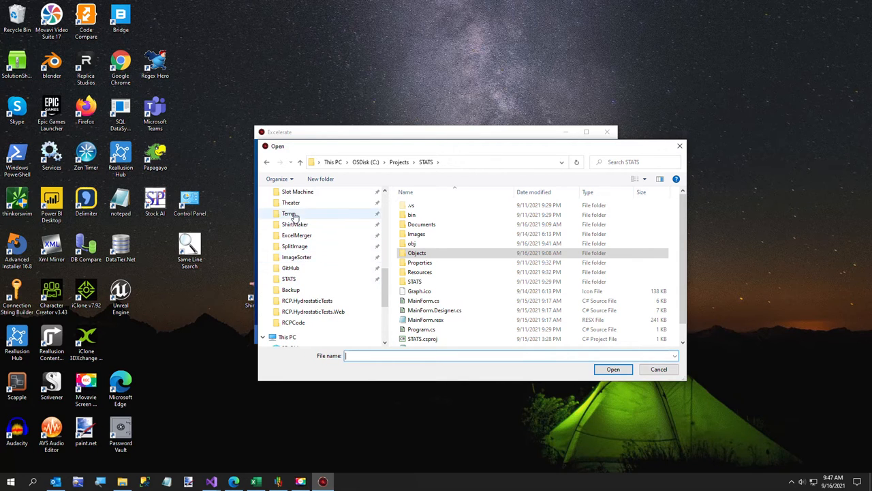
{"action": "left_click", "coordinate": [658, 368]}
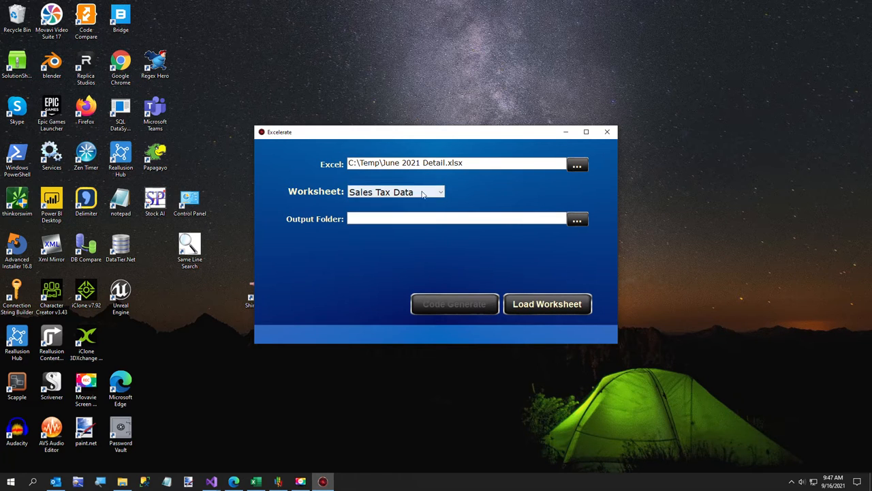
{"action": "left_click", "coordinate": [440, 191]}
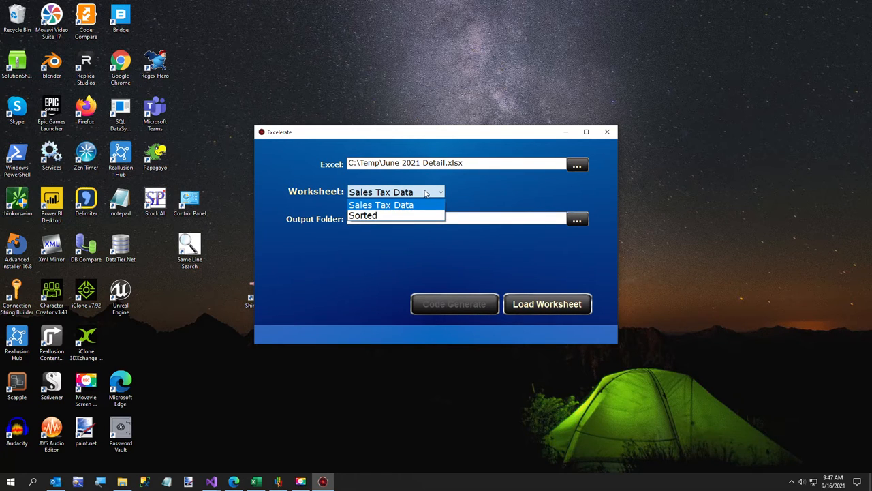
{"action": "left_click", "coordinate": [381, 205]}
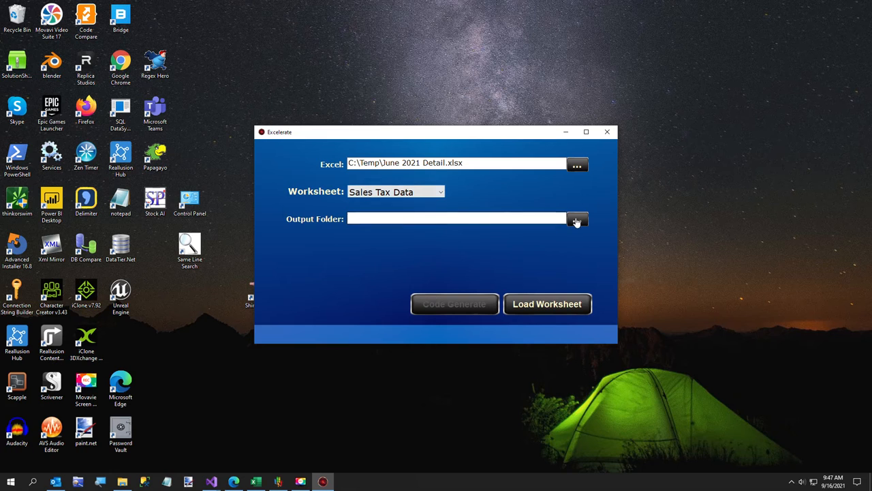
{"action": "left_click", "coordinate": [578, 218]}
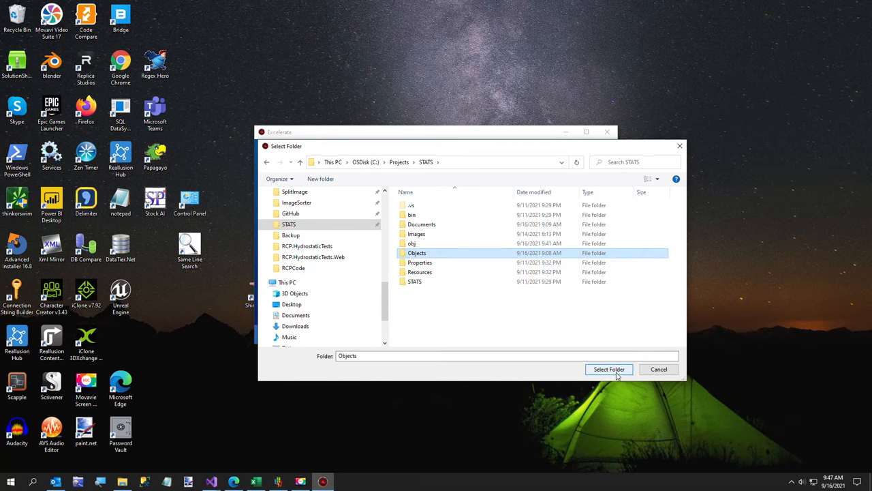
{"action": "left_click", "coordinate": [608, 368]}
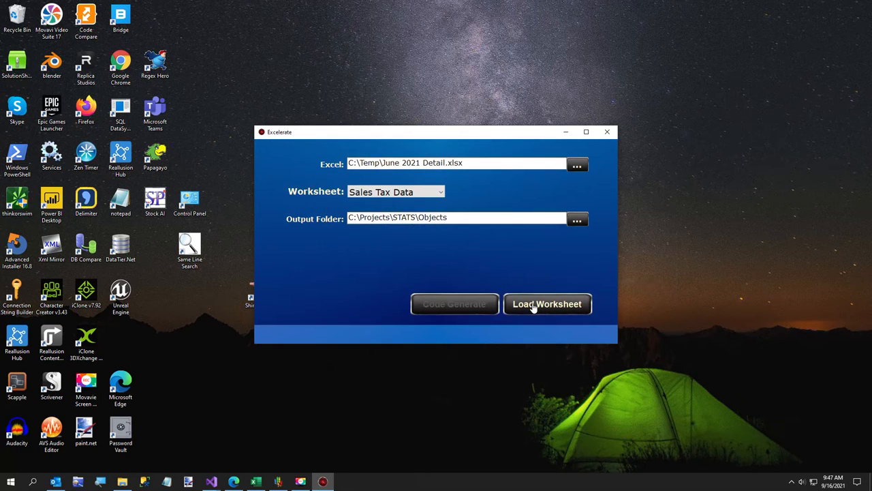
Load the worksheet and generate the class code from its headers, dismissing both success messages.
{"action": "left_click", "coordinate": [548, 304]}
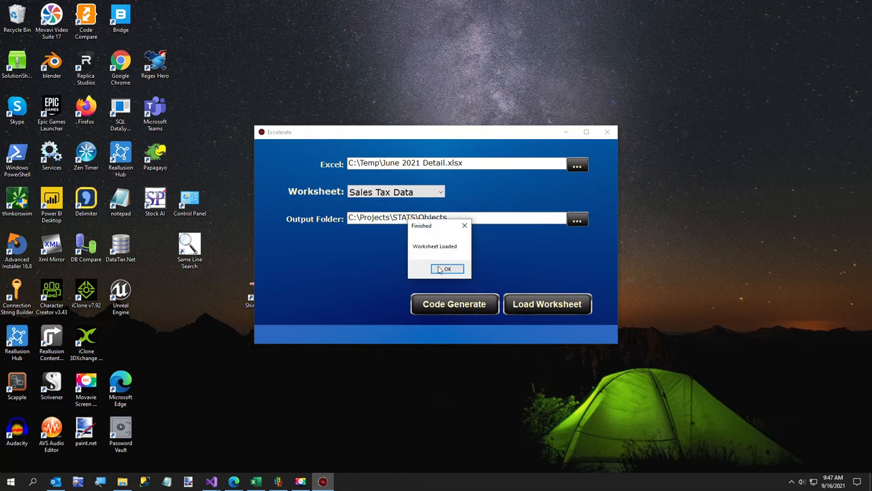
{"action": "left_click", "coordinate": [447, 268]}
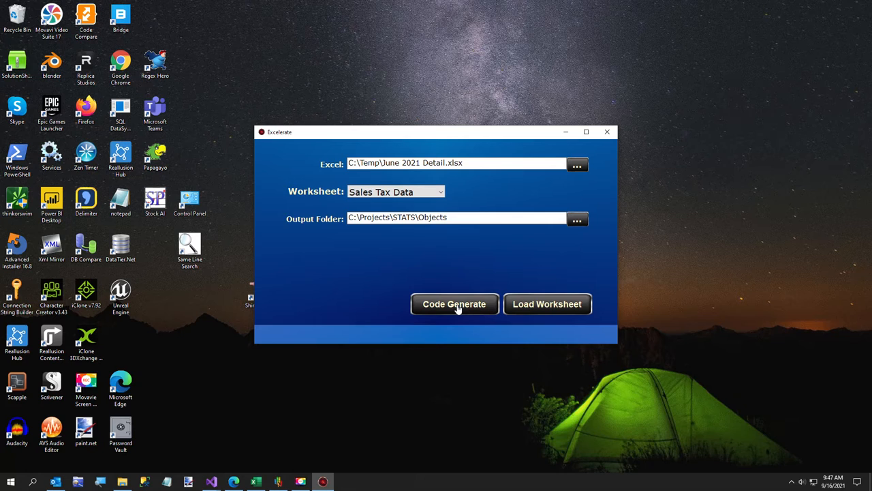
{"action": "left_click", "coordinate": [455, 303]}
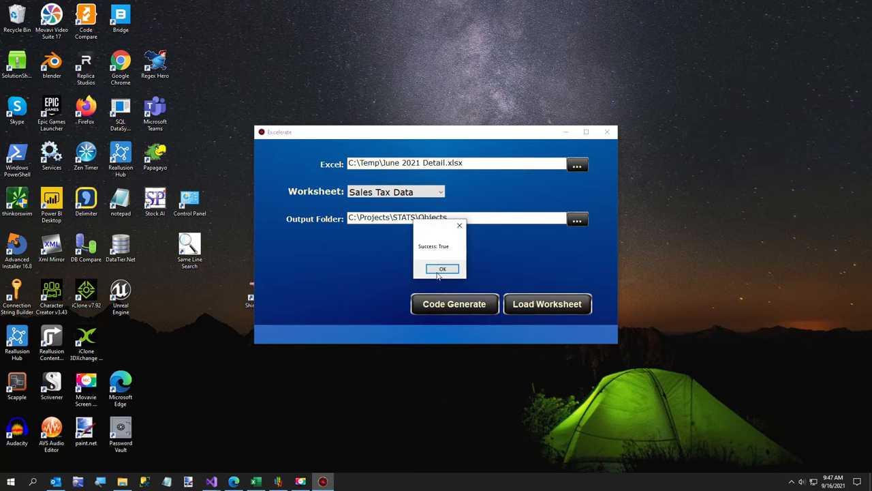
{"action": "left_click", "coordinate": [442, 267]}
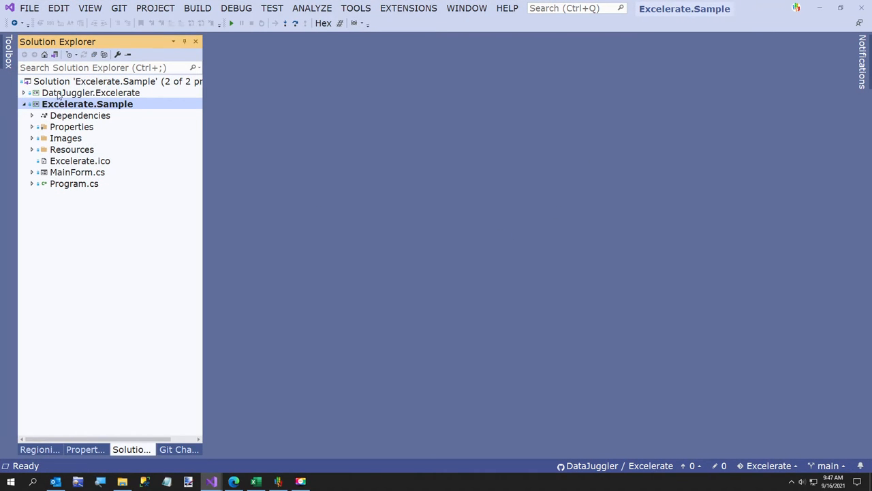
View the DataJuggler.Excelerate project file, minimize that instance, and bring up the STATS solution.
{"action": "double_click", "coordinate": [90, 93]}
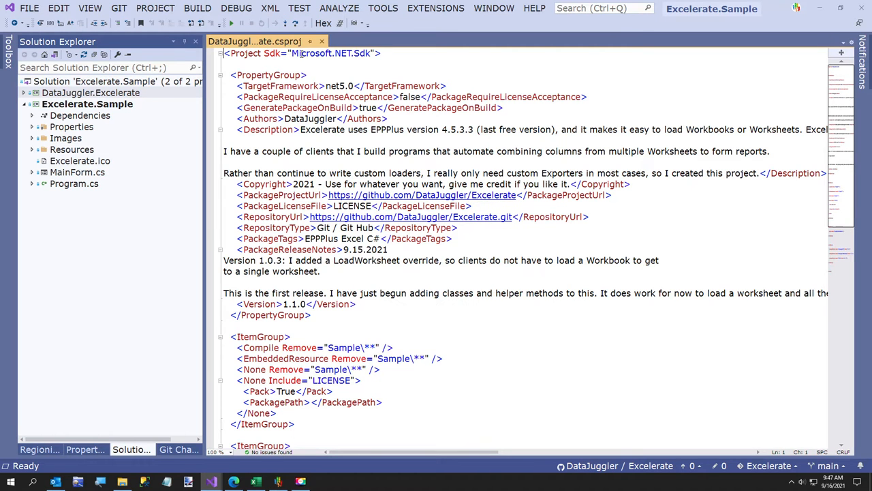
{"action": "left_click", "coordinate": [321, 41]}
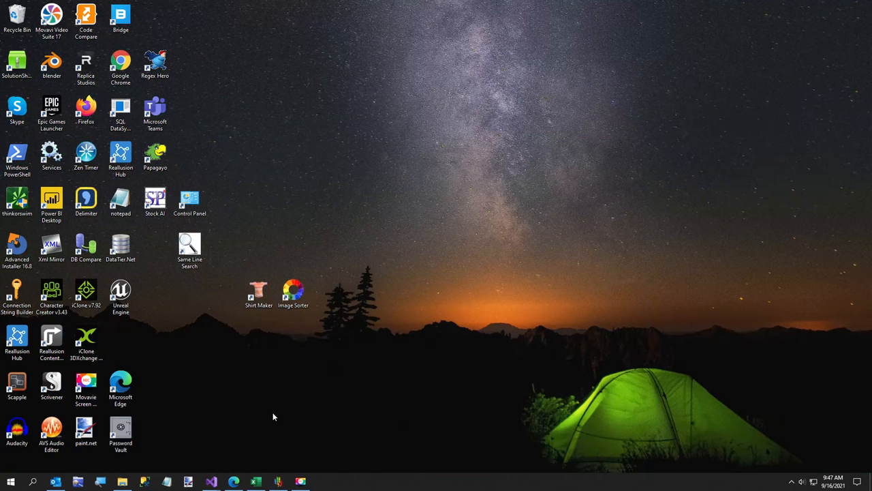
{"action": "left_click", "coordinate": [211, 482]}
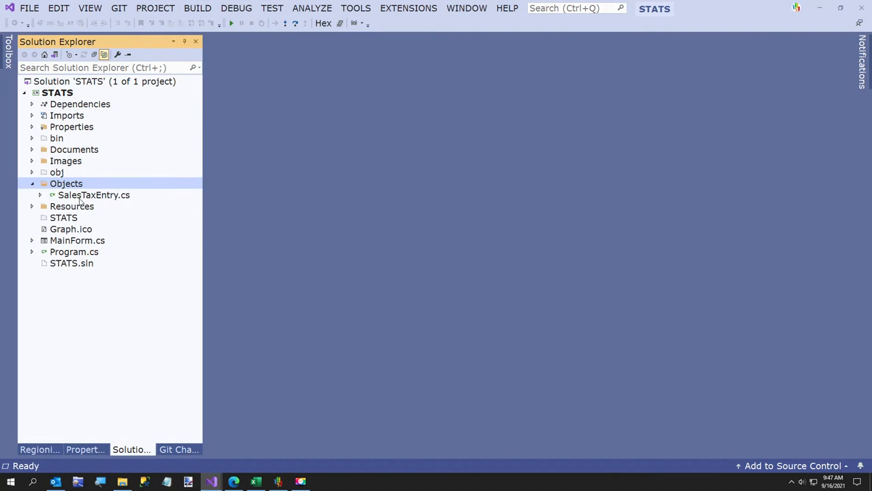
Review the generated SalesTaxEntry.cs, scrolling through and collapsing its Private Variables region.
{"action": "double_click", "coordinate": [94, 195]}
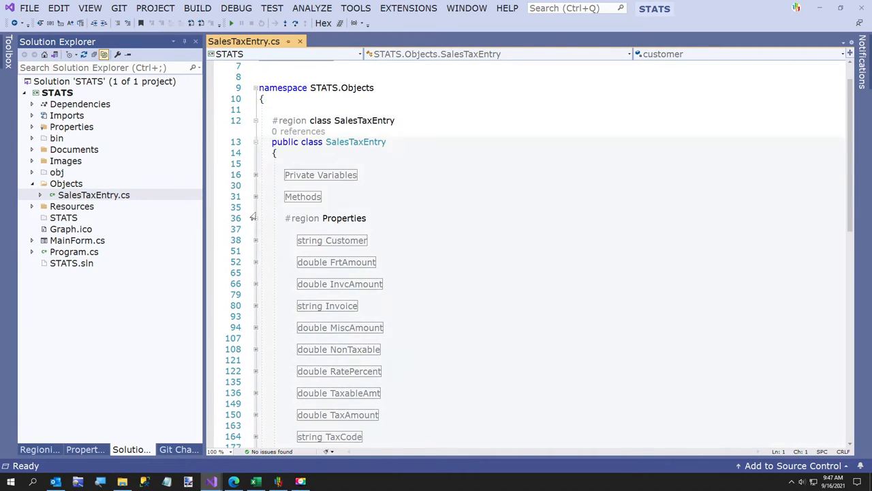
{"action": "scroll", "scroll_direction": "down", "scroll_amount": 3}
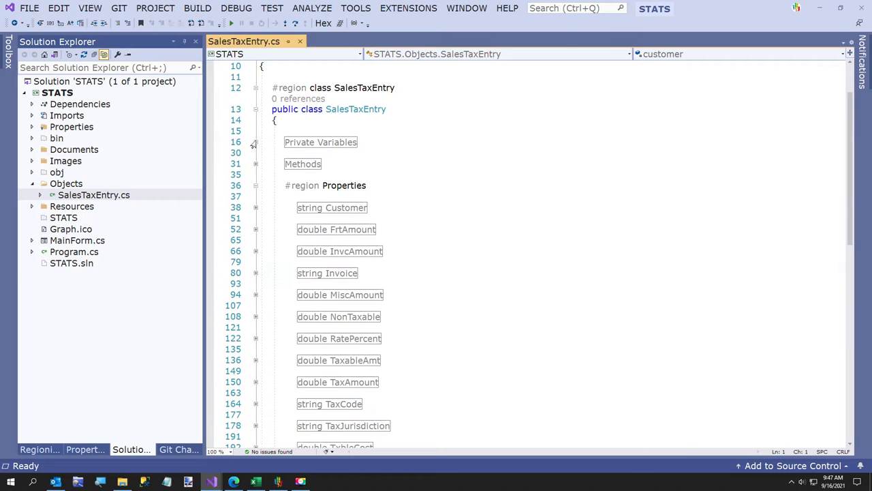
{"action": "left_click", "coordinate": [256, 142]}
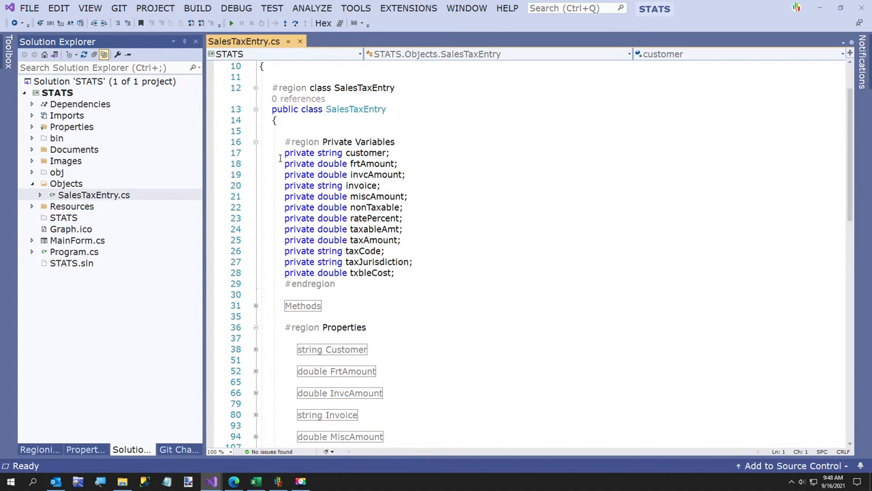
{"action": "scroll", "scroll_direction": "down", "scroll_amount": 3}
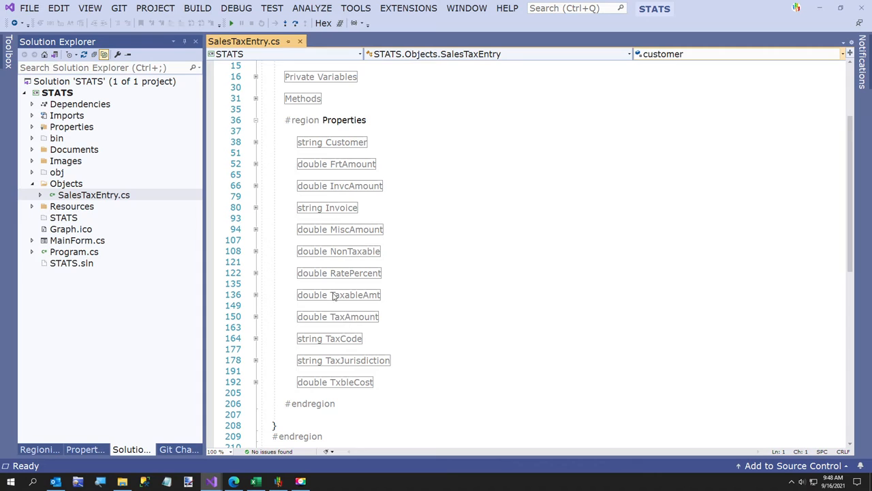
{"action": "mouse_move", "coordinate": [308, 238]}
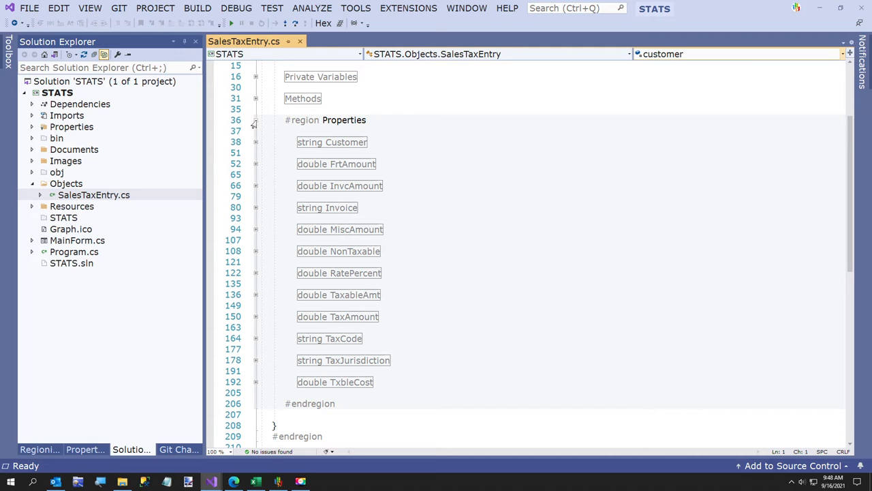
{"action": "left_click", "coordinate": [256, 120]}
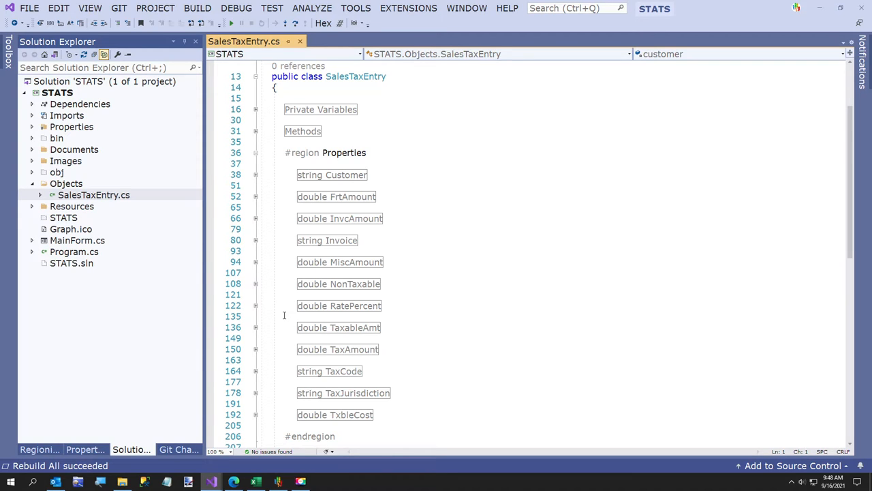
{"action": "mouse_move", "coordinate": [273, 327]}
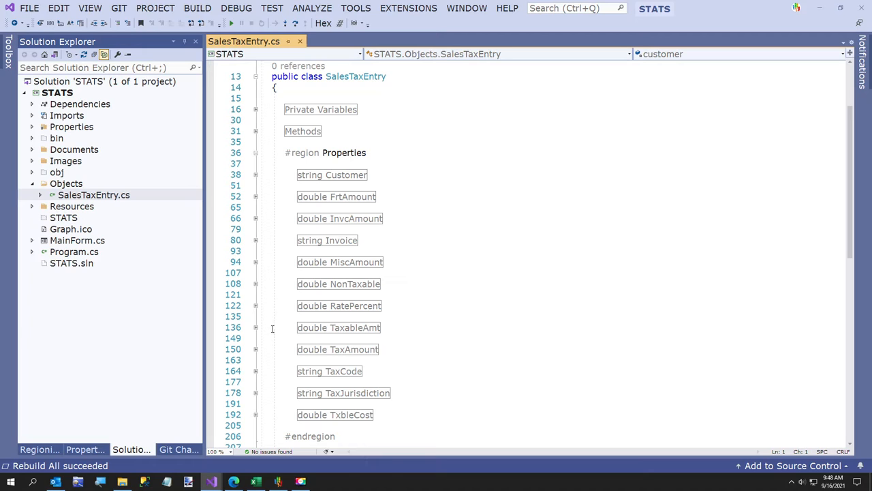
{"action": "mouse_move", "coordinate": [250, 338]}
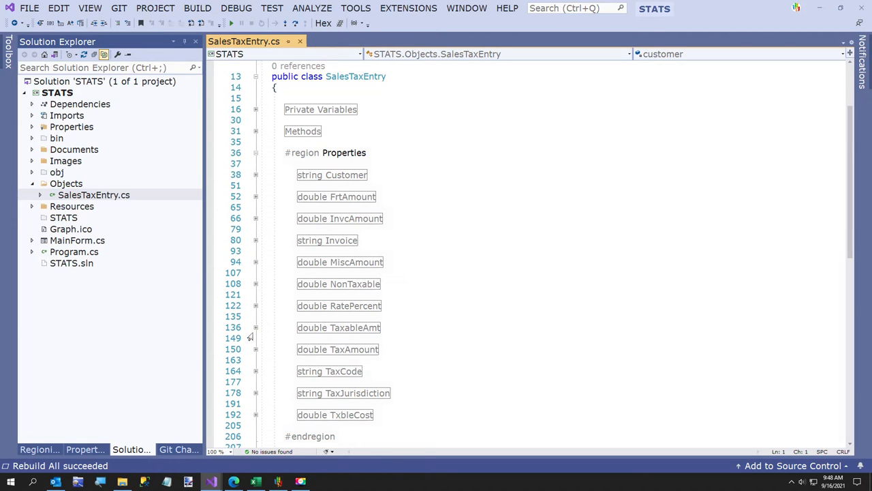
{"action": "mouse_move", "coordinate": [222, 330]}
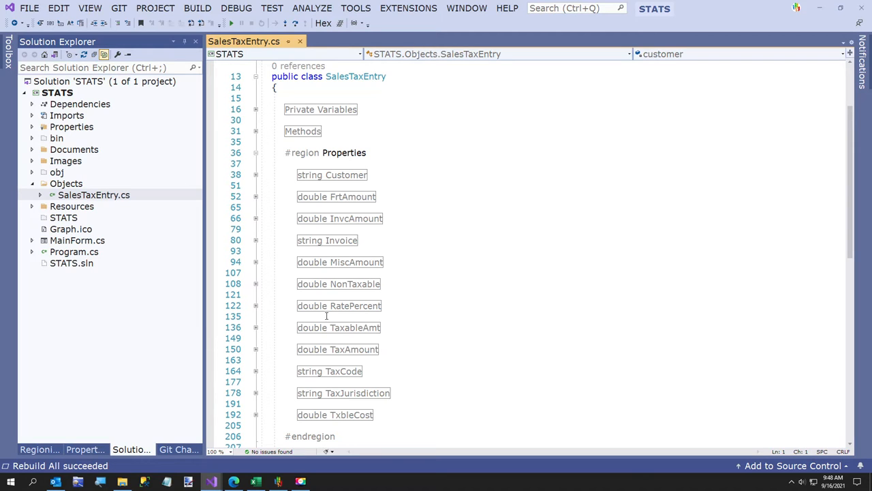
{"action": "mouse_move", "coordinate": [285, 327]}
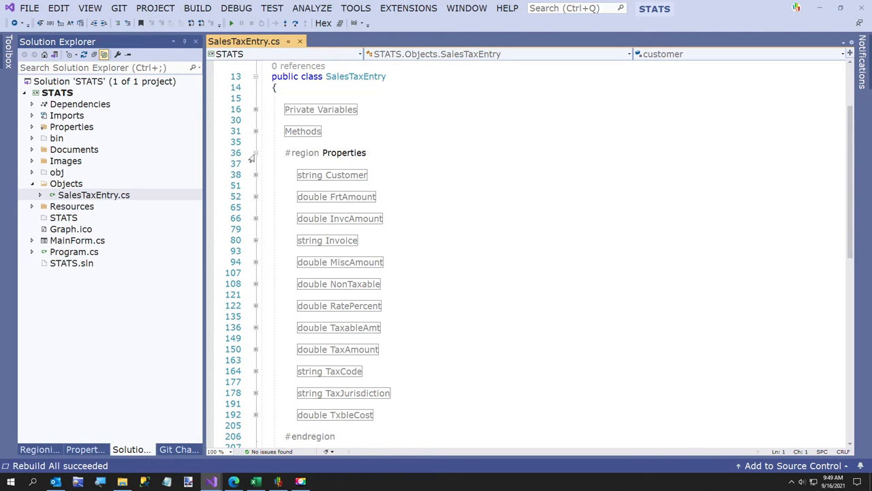
Collapse the Properties region and close SalesTaxEntry.cs.
{"action": "left_click", "coordinate": [256, 153]}
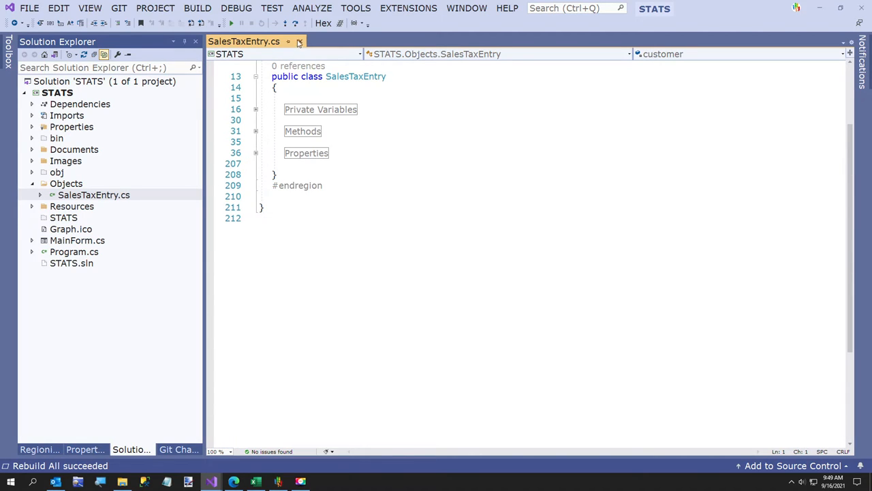
{"action": "left_click", "coordinate": [298, 41]}
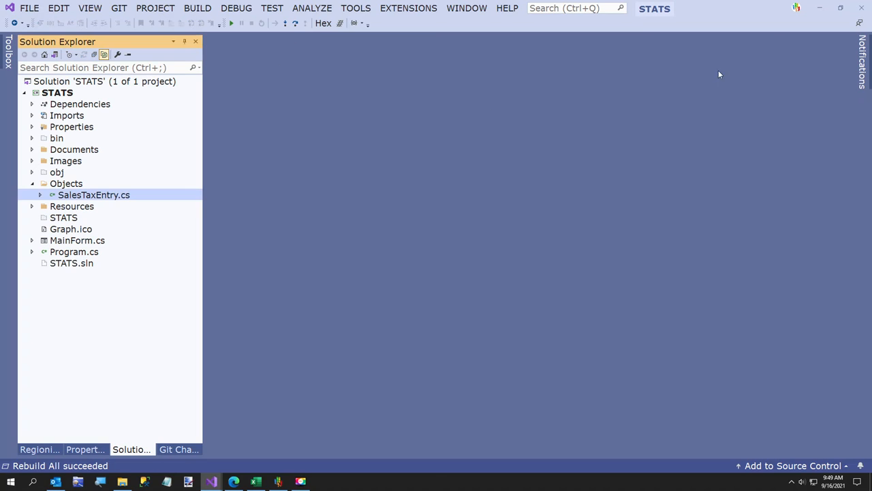
{"action": "mouse_move", "coordinate": [859, 8]}
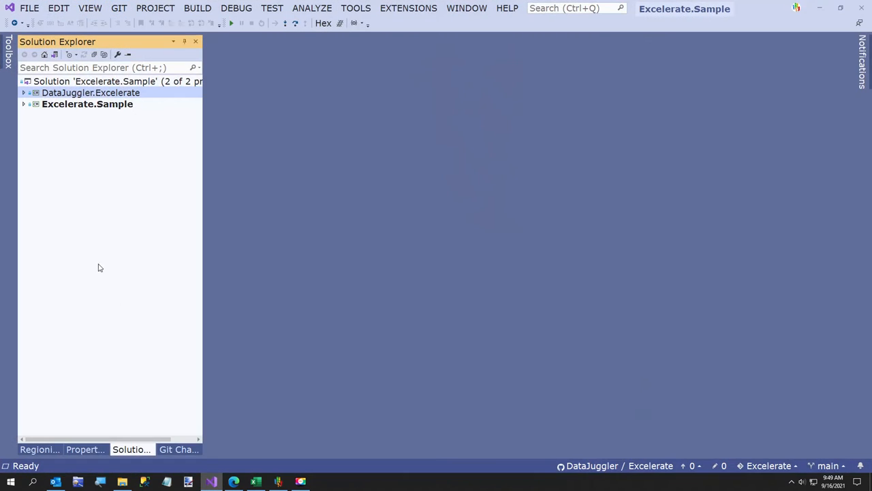
Review ExcelDataLoader.cs with its Methods region expanded, then bring up LoadWorksheetInfo.cs.
{"action": "left_click", "coordinate": [25, 93]}
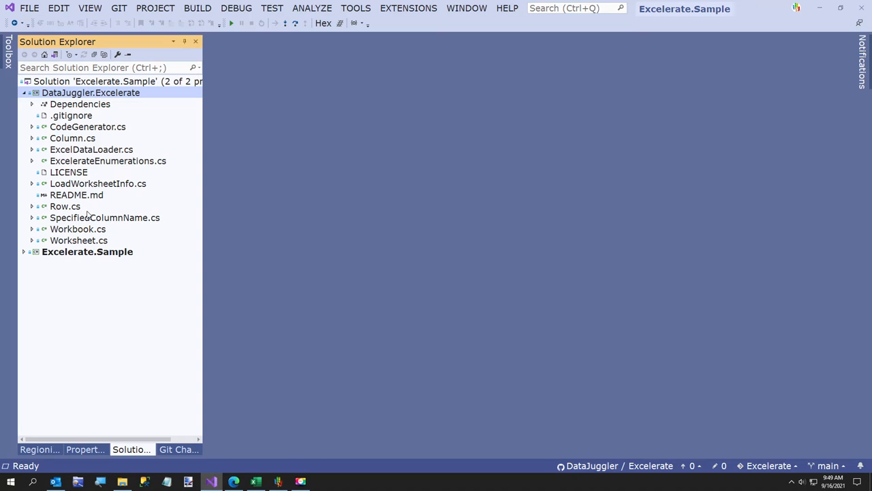
{"action": "left_click", "coordinate": [91, 148]}
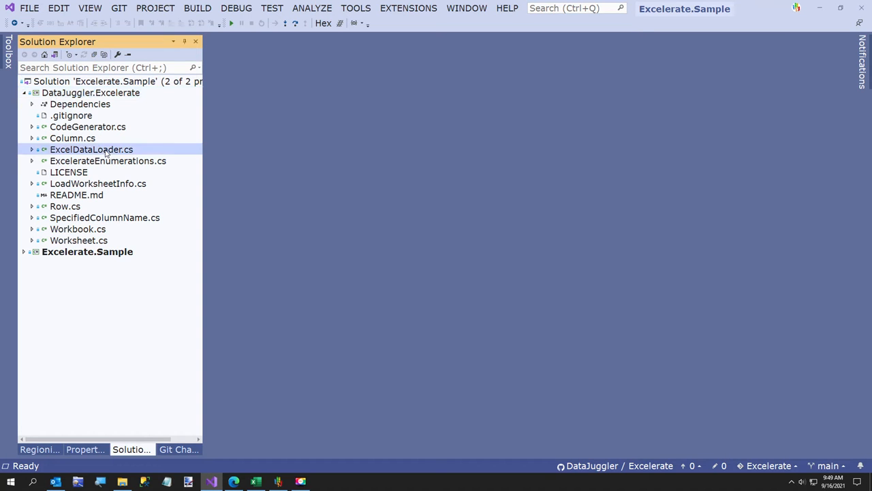
{"action": "double_click", "coordinate": [92, 148]}
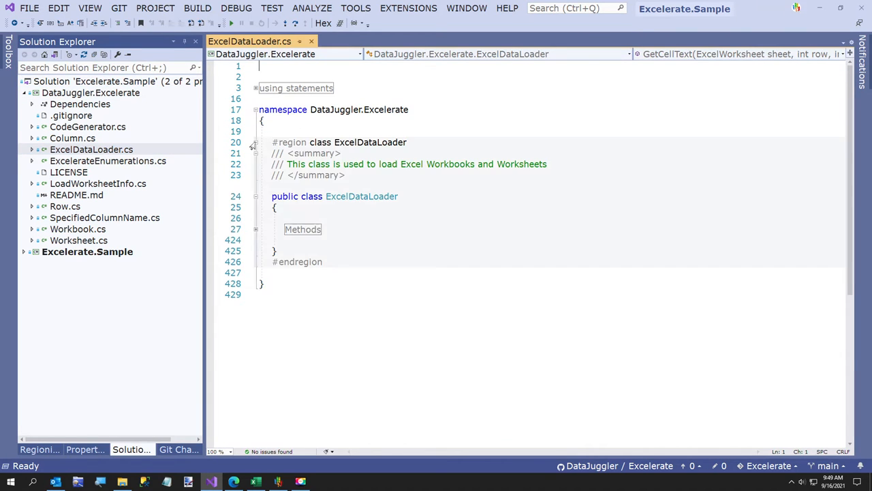
{"action": "left_click", "coordinate": [256, 229]}
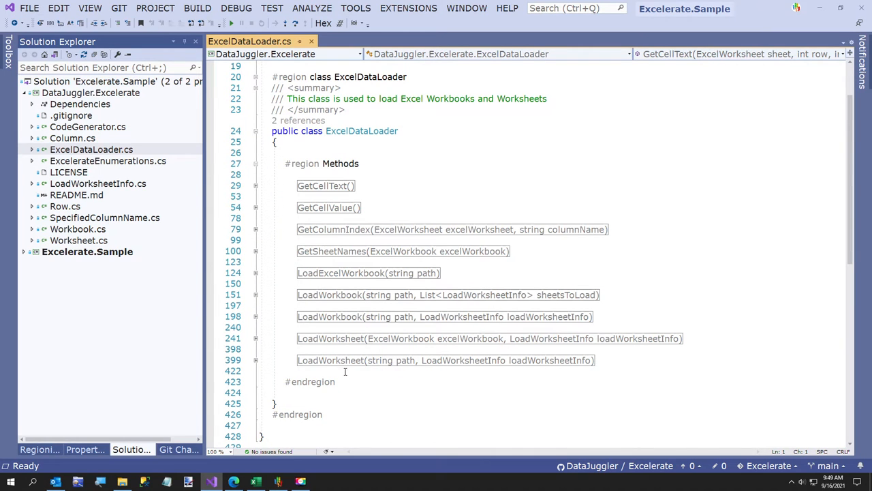
{"action": "mouse_move", "coordinate": [328, 327]}
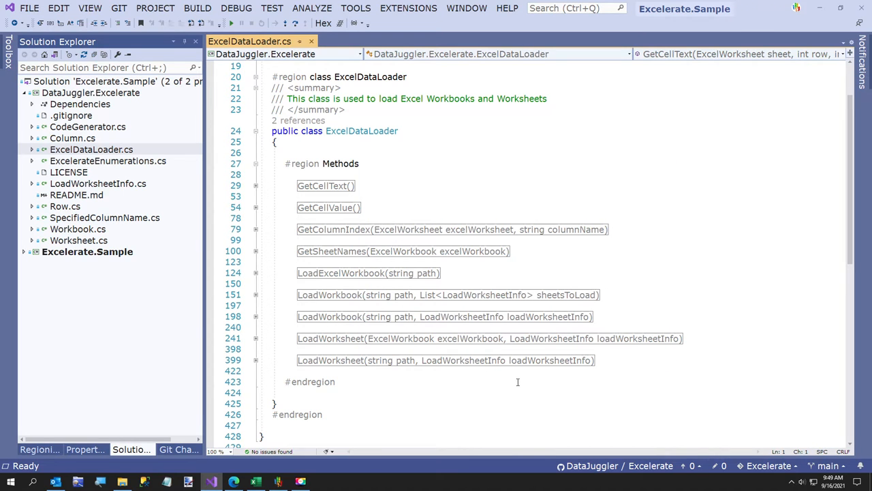
{"action": "mouse_move", "coordinate": [514, 305]}
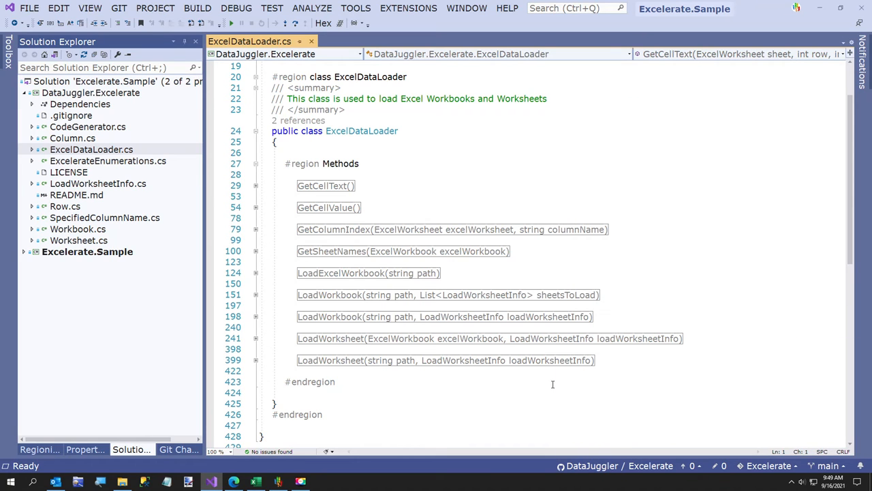
{"action": "mouse_move", "coordinate": [534, 386]}
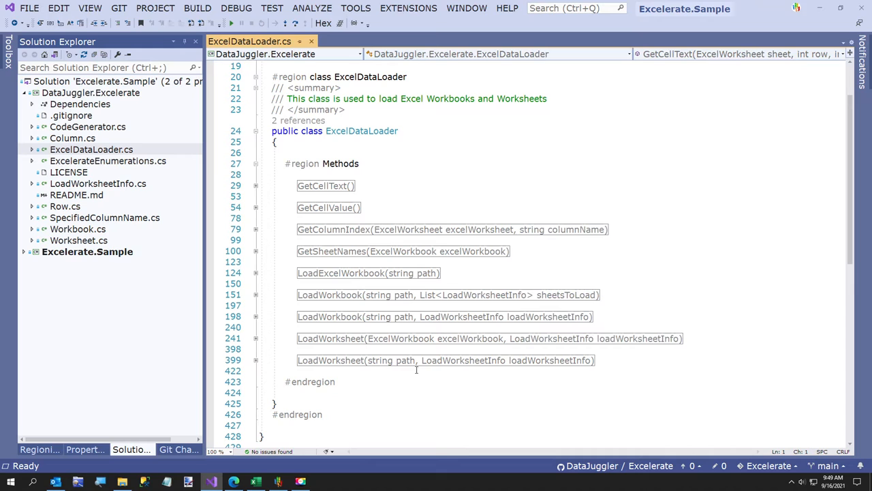
{"action": "mouse_move", "coordinate": [58, 134]}
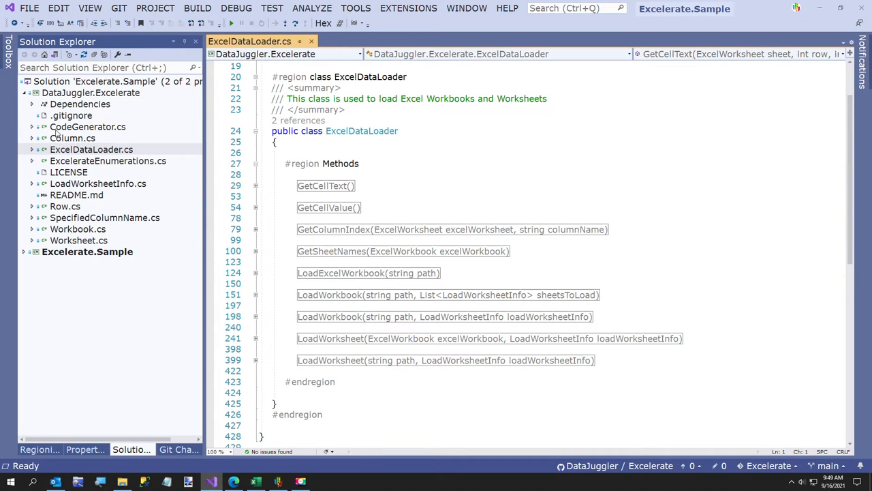
{"action": "double_click", "coordinate": [98, 183]}
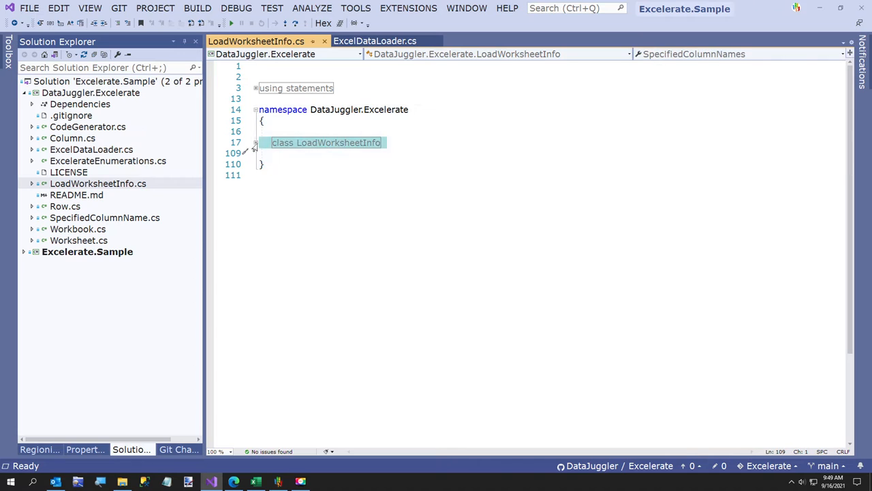
Expand the LoadWorksheetInfo class and its LoadColumnOptions property, then bring up ExcelerateEnumerations.cs.
{"action": "left_click", "coordinate": [255, 143]}
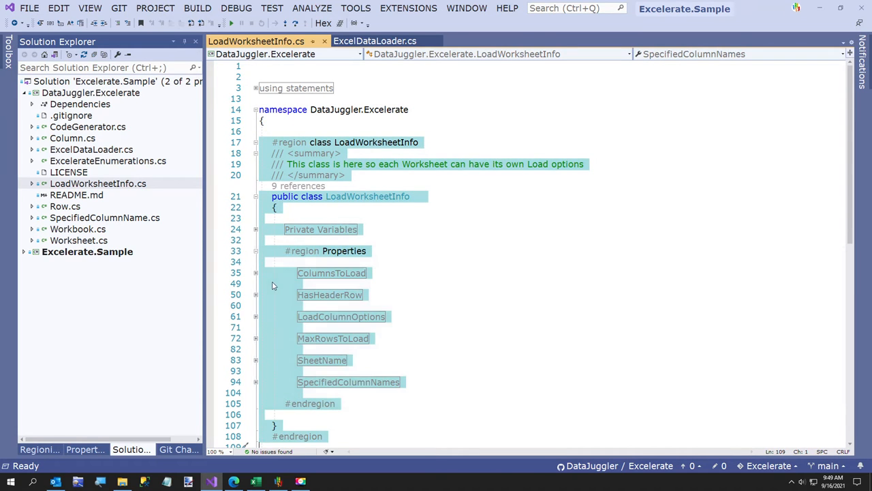
{"action": "left_click", "coordinate": [297, 370]}
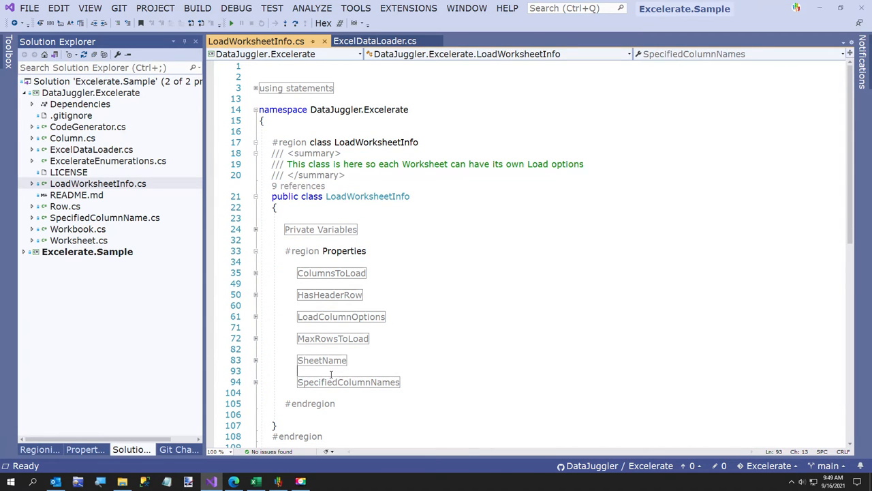
{"action": "mouse_move", "coordinate": [332, 338]}
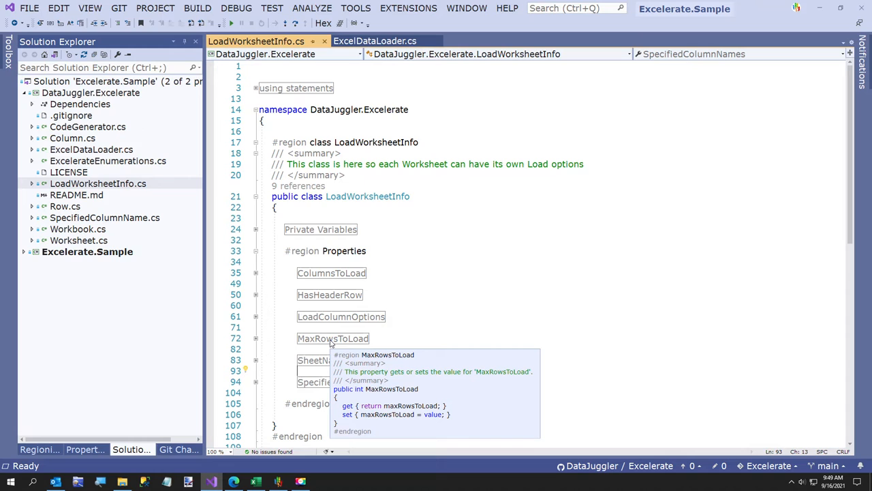
{"action": "mouse_move", "coordinate": [276, 275]}
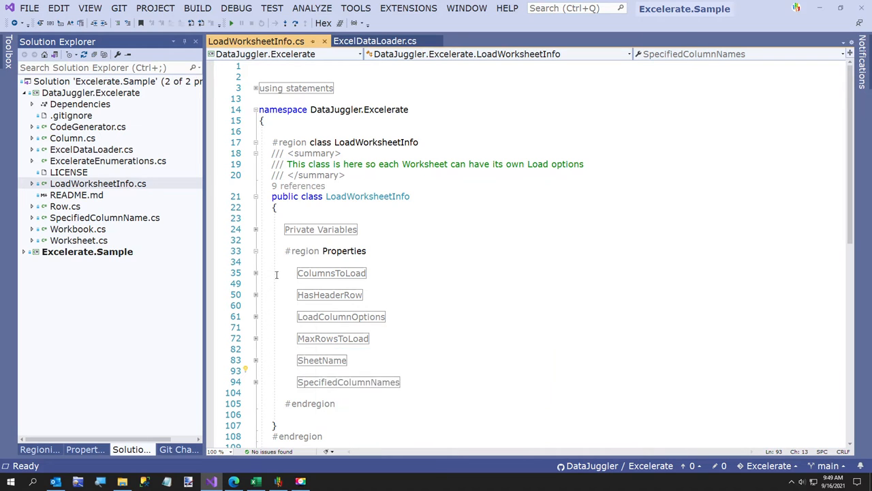
{"action": "left_click", "coordinate": [255, 316]}
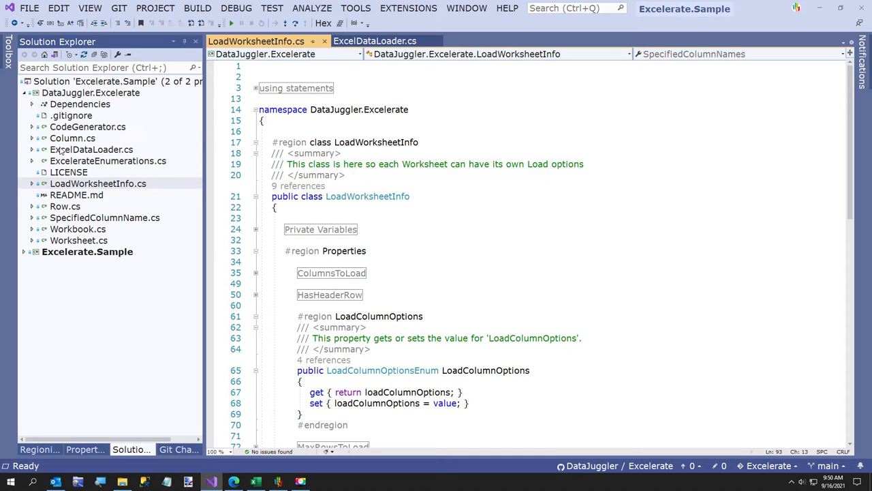
{"action": "mouse_move", "coordinate": [76, 189]}
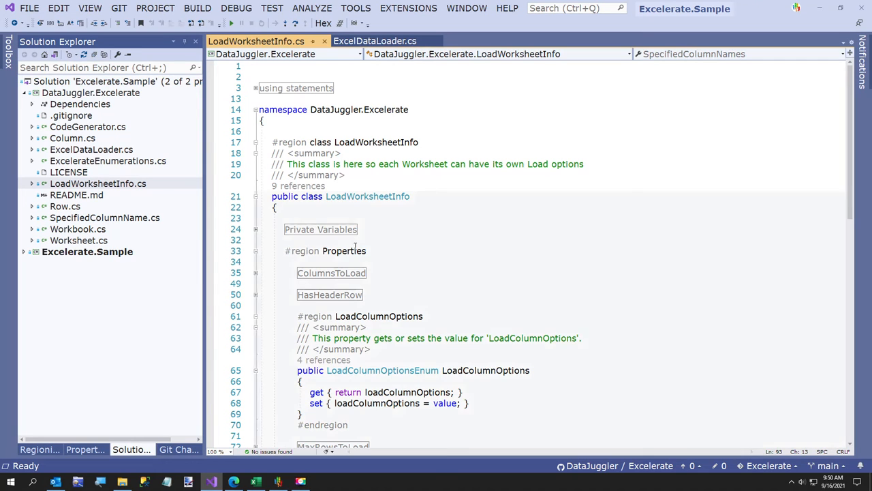
{"action": "double_click", "coordinate": [108, 161]}
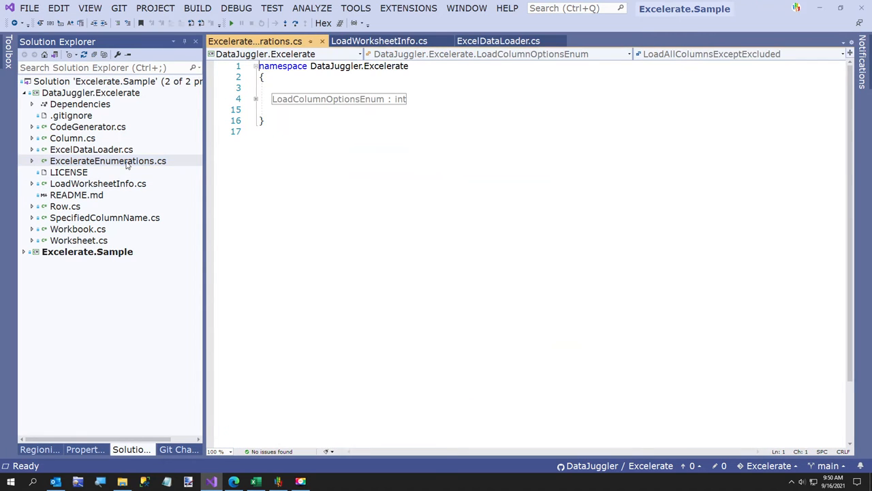
Expand LoadColumnOptionsEnum to review its three values, then bring up SpecifiedColumnName.cs.
{"action": "left_click", "coordinate": [256, 99]}
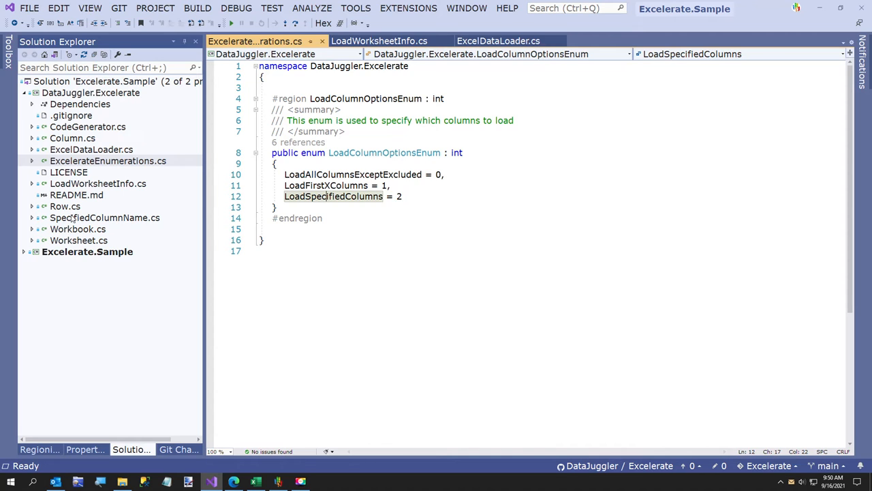
{"action": "double_click", "coordinate": [105, 218]}
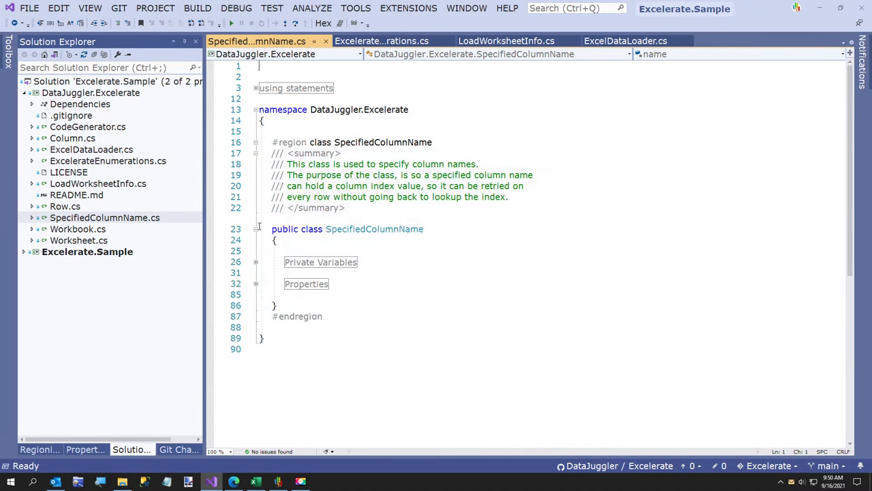
Review SpecifiedColumnName's Properties and Private Variables regions (name variable), then fold both back.
{"action": "left_click", "coordinate": [256, 284]}
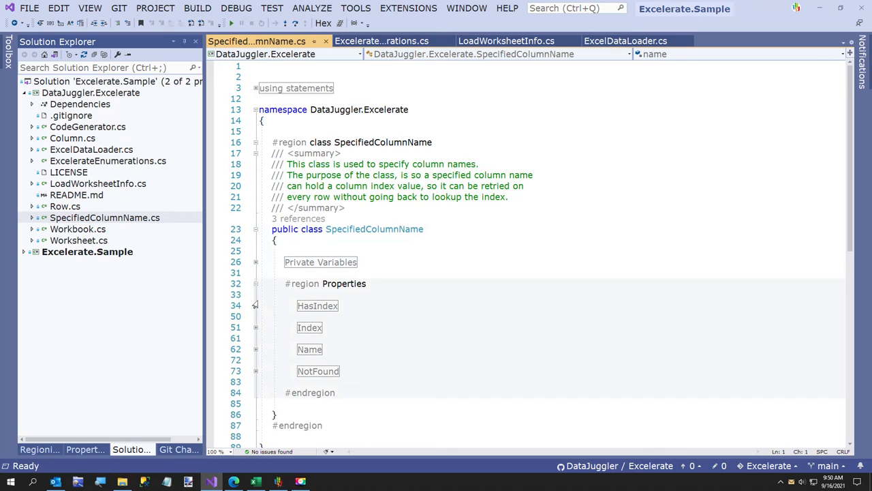
{"action": "scroll", "scroll_direction": "down", "scroll_amount": 3}
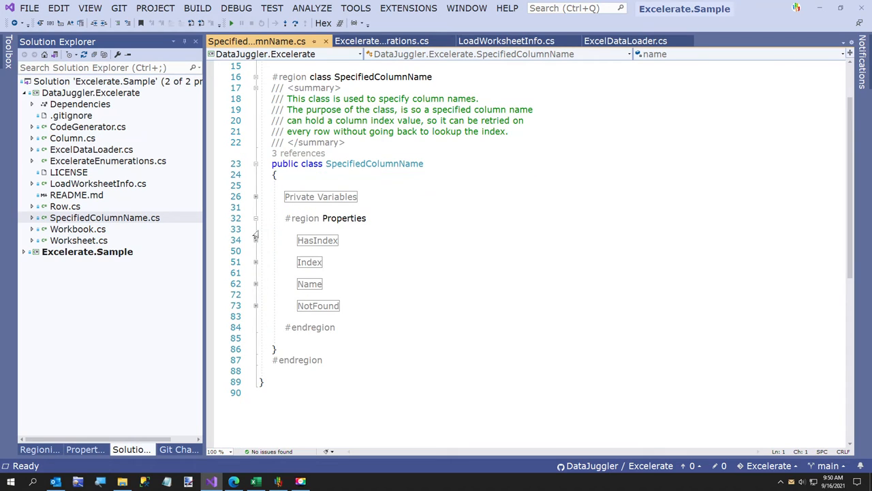
{"action": "left_click", "coordinate": [256, 197]}
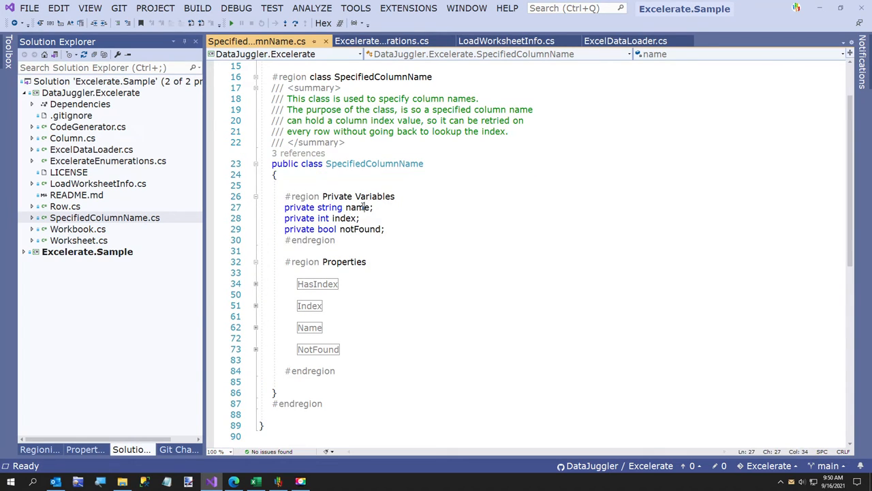
{"action": "double_click", "coordinate": [357, 207]}
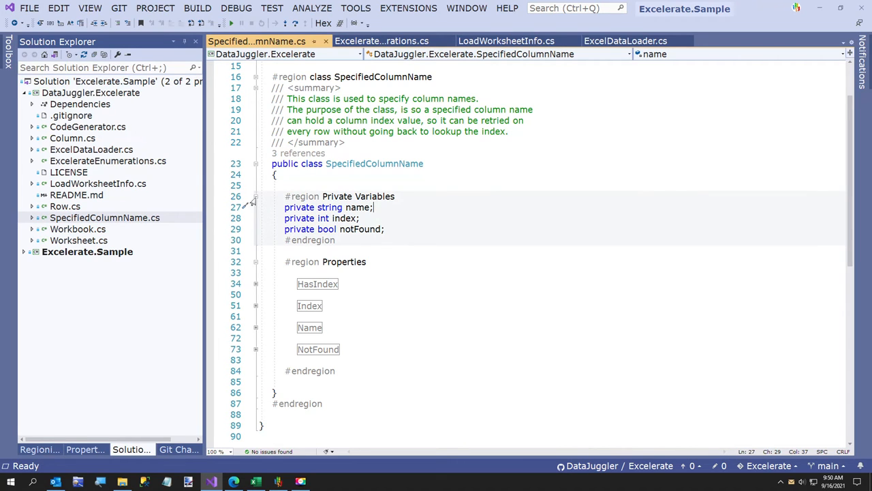
{"action": "left_click", "coordinate": [257, 196]}
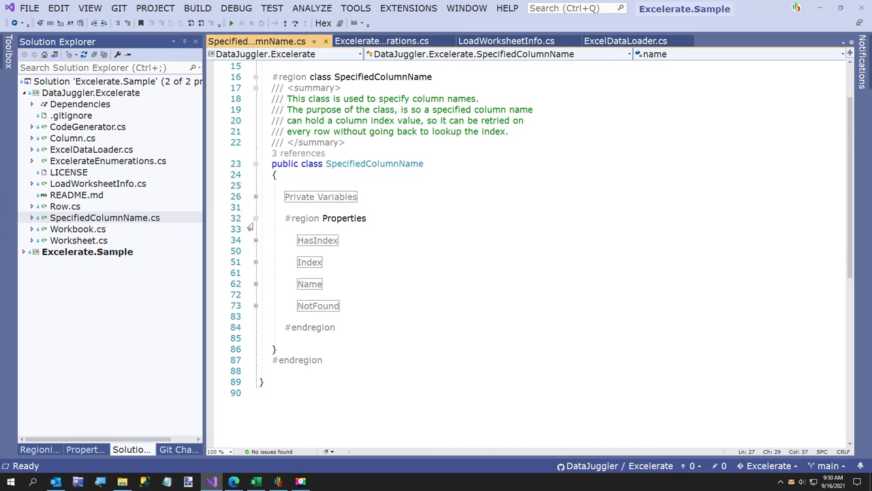
{"action": "left_click", "coordinate": [256, 218]}
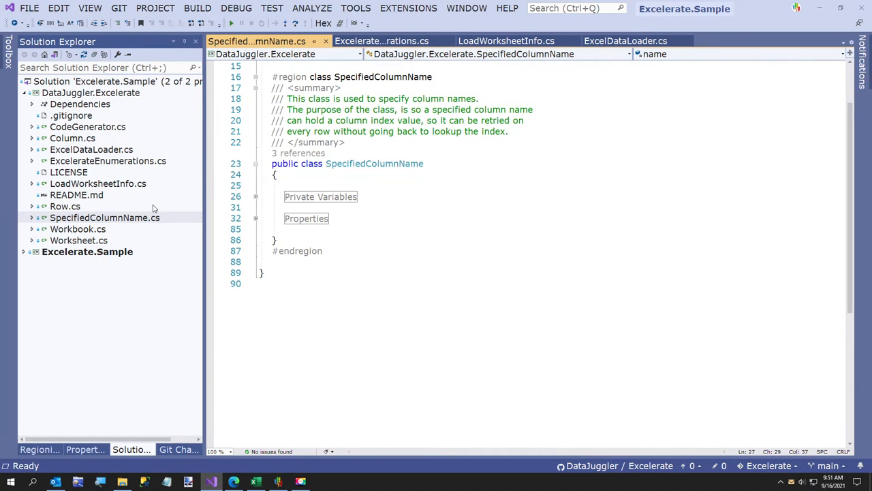
{"action": "mouse_move", "coordinate": [61, 207]}
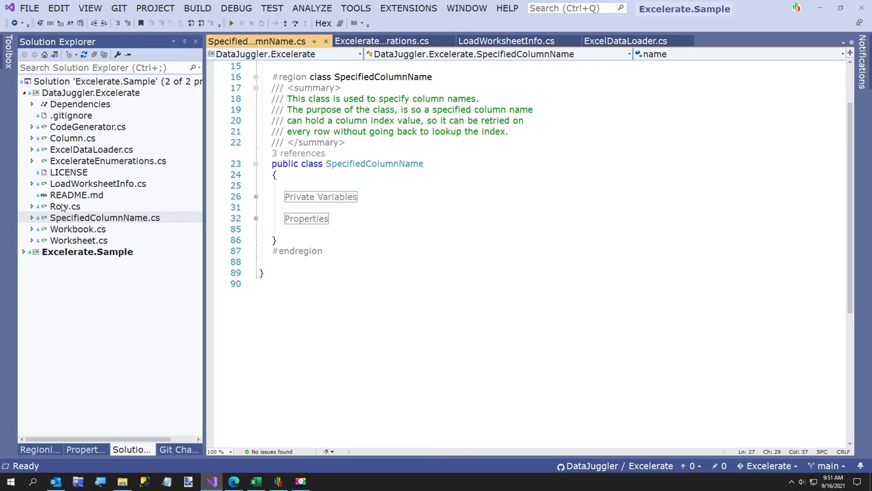
{"action": "mouse_move", "coordinate": [67, 157]}
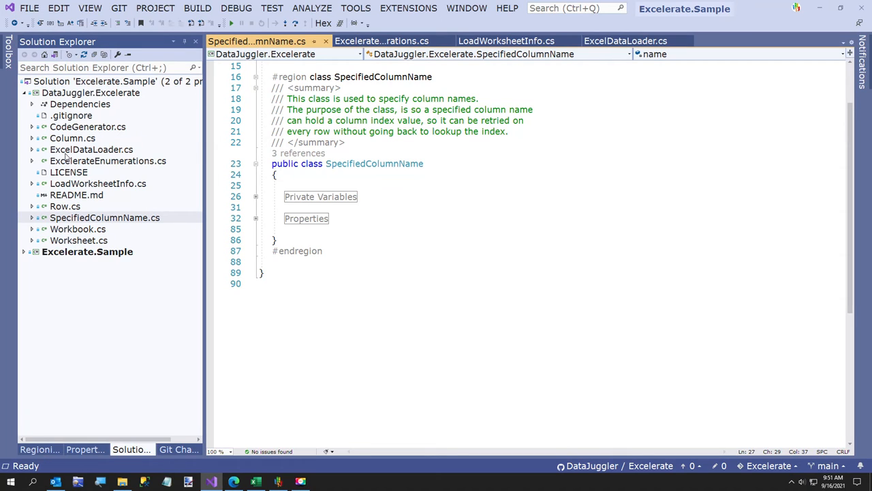
Bring up the CodeGenerator.cs source file from Solution Explorer.
{"action": "double_click", "coordinate": [87, 126]}
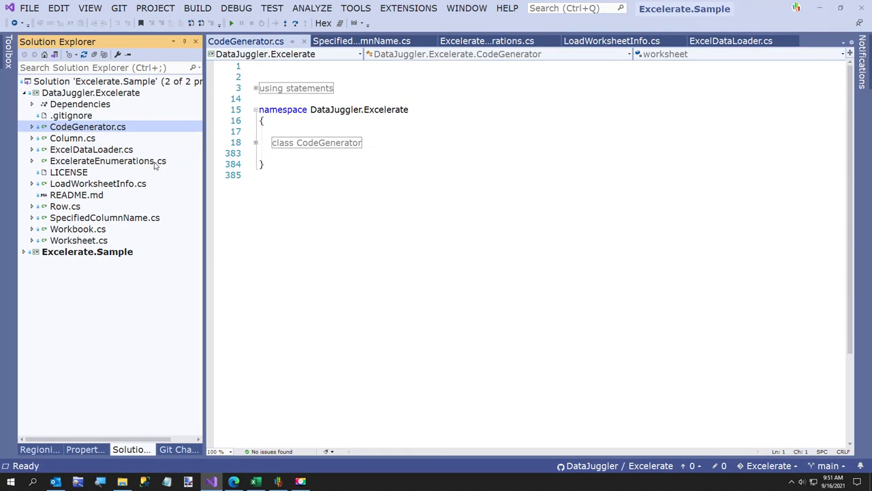
Expand the CodeGenerator class, inspect its CSharpClassWriter base, and search for 'Data'.
{"action": "left_click", "coordinate": [257, 142]}
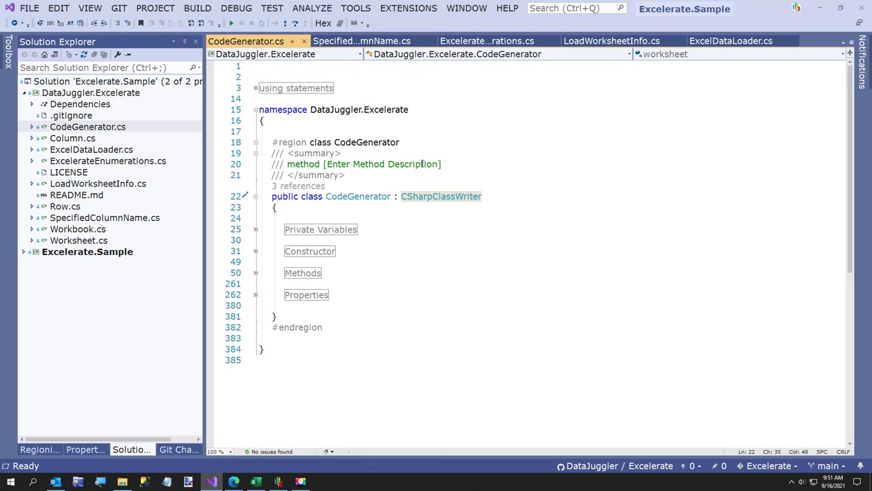
{"action": "left_click", "coordinate": [403, 196]}
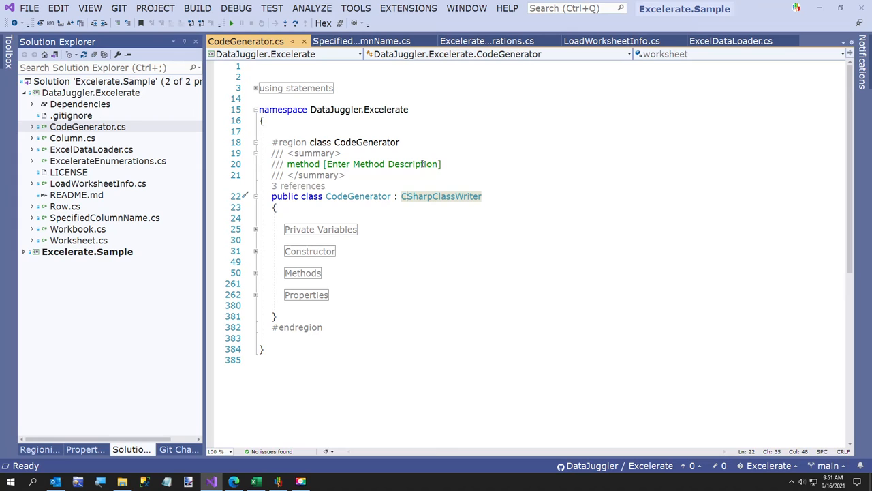
{"action": "mouse_move", "coordinate": [322, 77]}
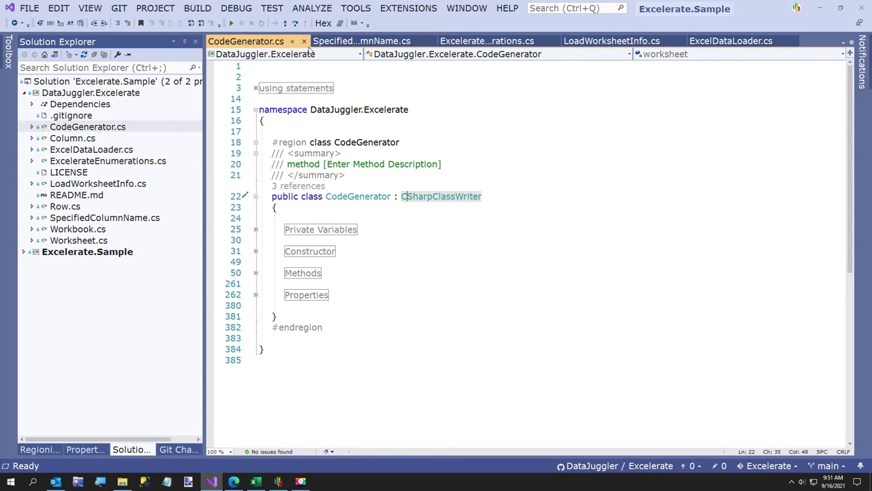
{"action": "mouse_move", "coordinate": [442, 196]}
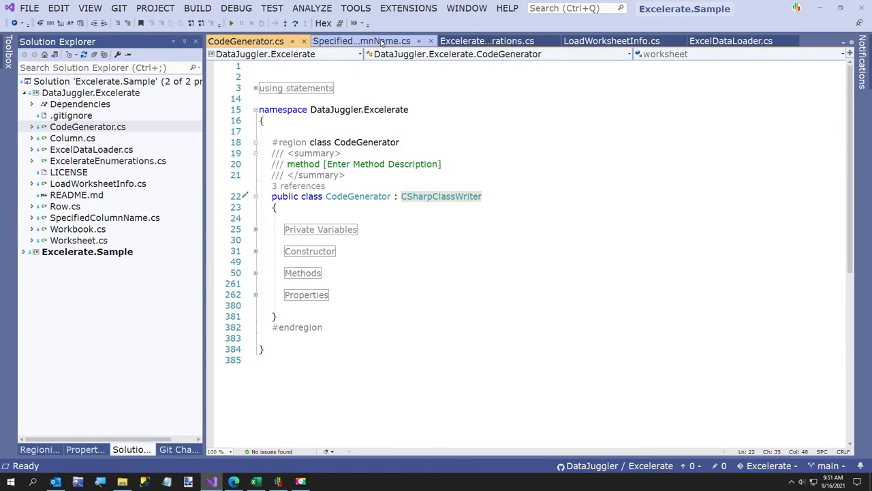
{"action": "mouse_move", "coordinate": [610, 41]}
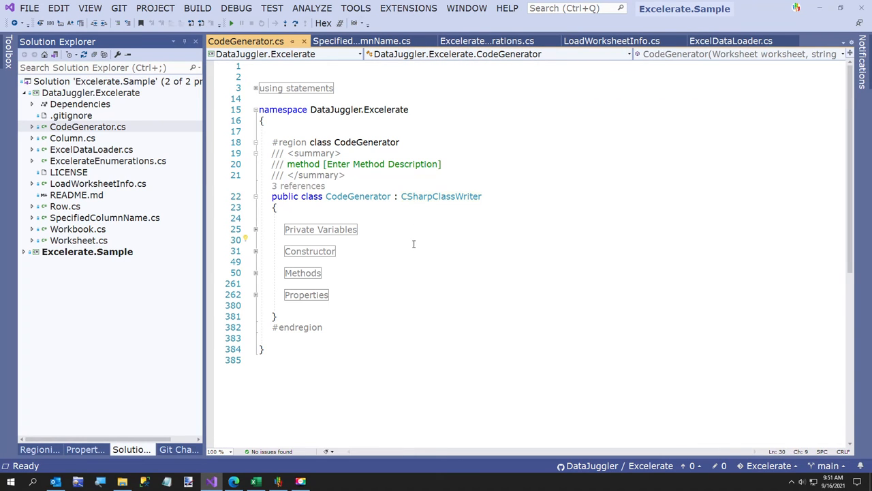
{"action": "type", "text": "DataField"}
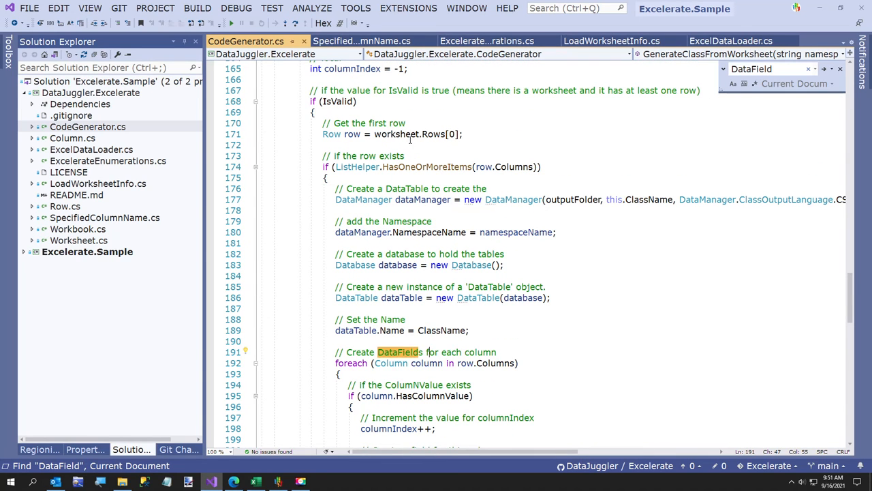
Review the DataField-per-column loop and select the AttemptToDetermineDataType call.
{"action": "scroll", "scroll_direction": "down", "scroll_amount": 3}
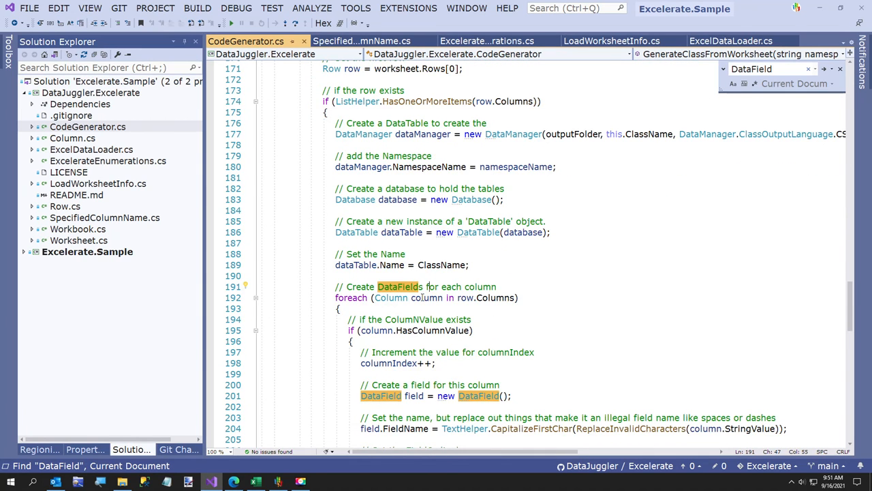
{"action": "scroll", "scroll_direction": "down", "scroll_amount": 3}
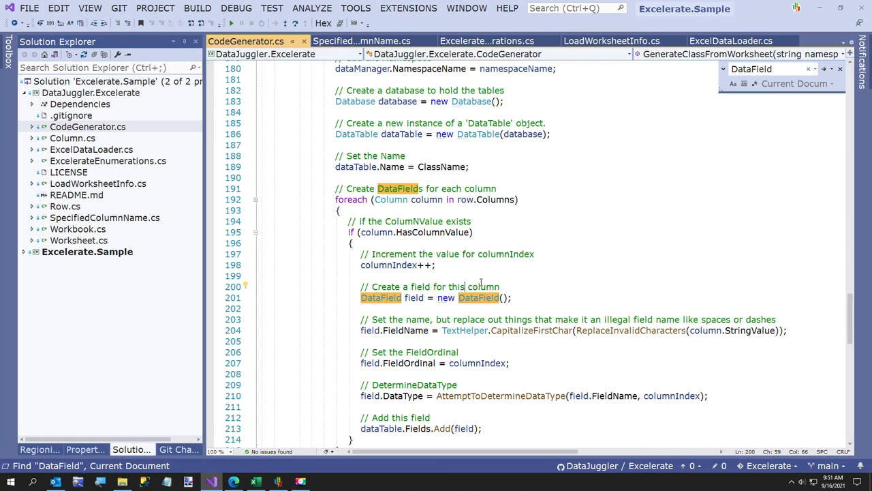
{"action": "scroll", "scroll_direction": "down", "scroll_amount": 3}
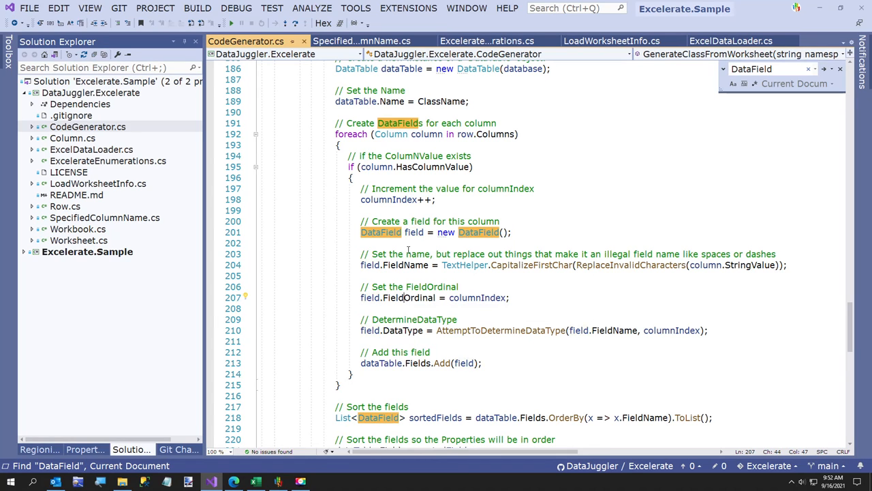
{"action": "double_click", "coordinate": [408, 297]}
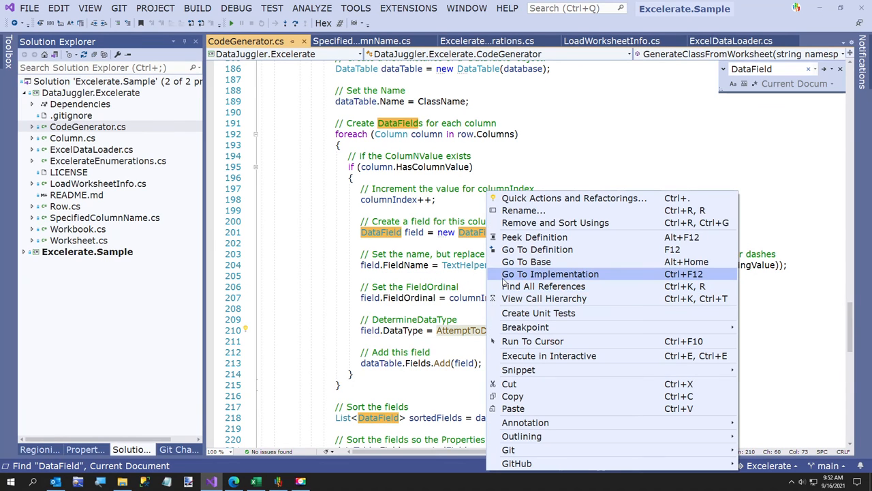
Go to the AttemptToDetermineDataType implementation and read through its body.
{"action": "left_click", "coordinate": [551, 272]}
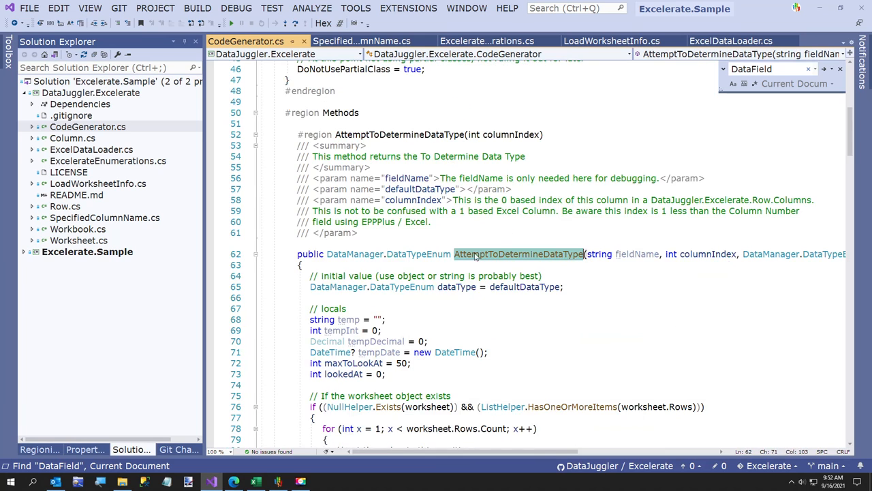
{"action": "scroll", "scroll_direction": "down", "scroll_amount": 3}
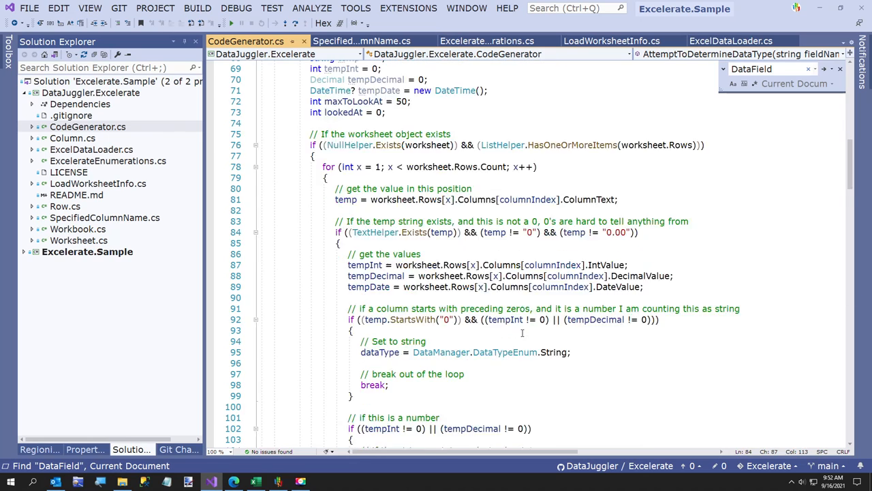
{"action": "scroll", "scroll_direction": "down", "scroll_amount": 3}
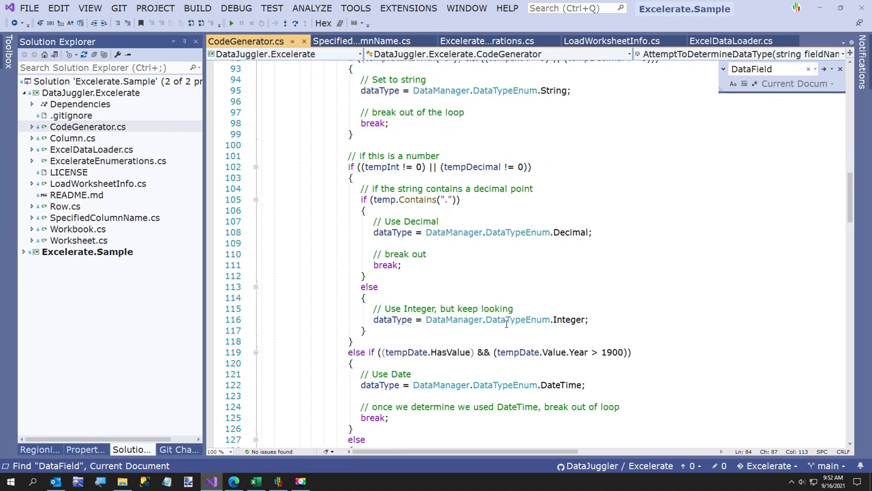
{"action": "scroll", "scroll_direction": "down", "scroll_amount": 3}
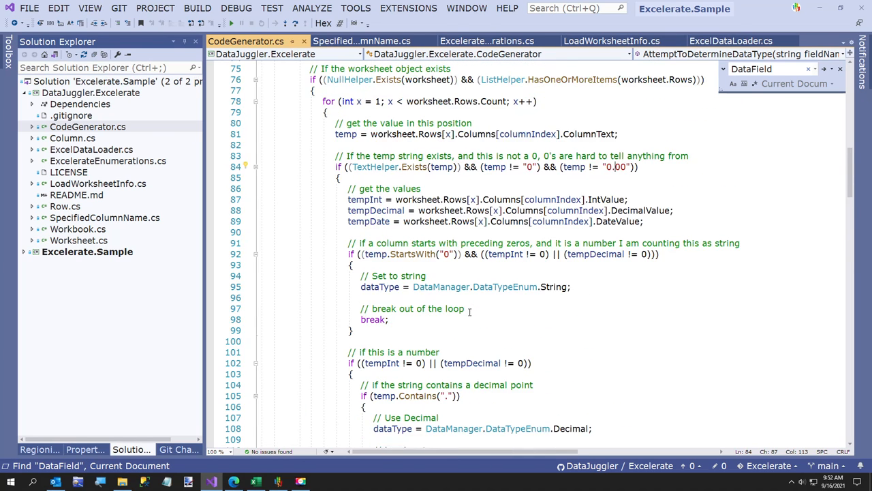
{"action": "scroll", "scroll_direction": "down", "scroll_amount": 3}
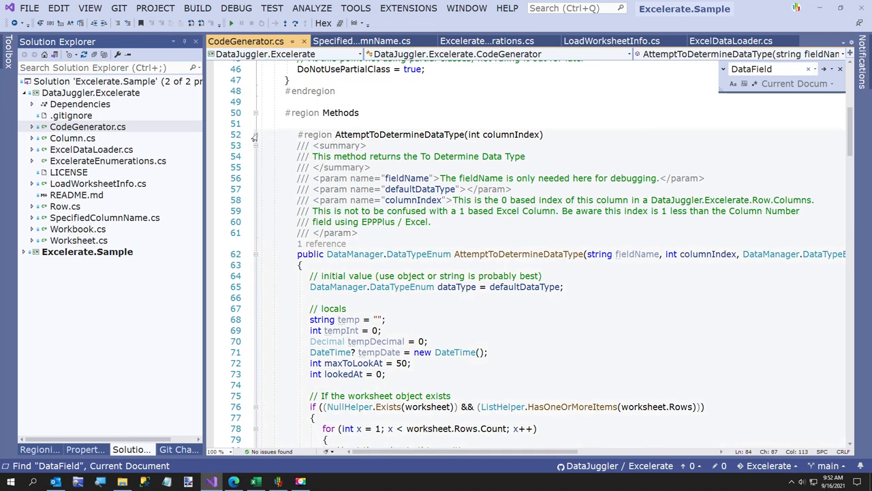
Collapse AttemptToDetermineDataType and GenerateClassFromWorksheet to their method names.
{"action": "left_click", "coordinate": [256, 135]}
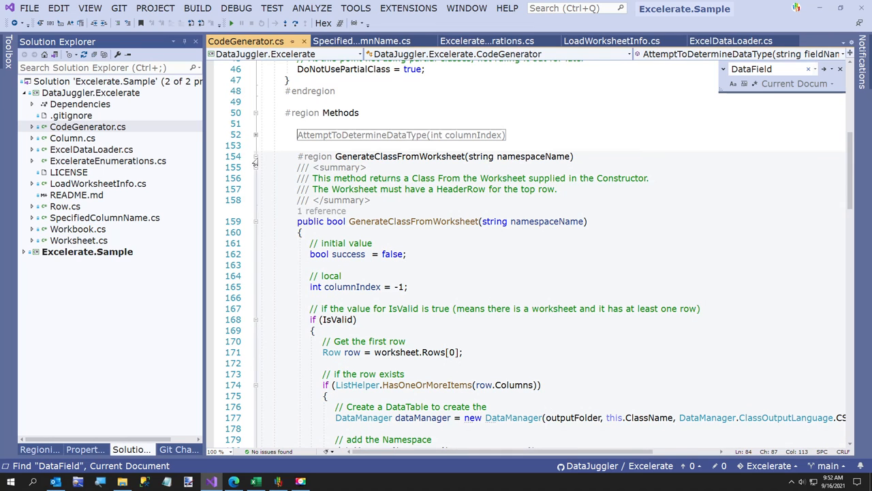
{"action": "left_click", "coordinate": [256, 164]}
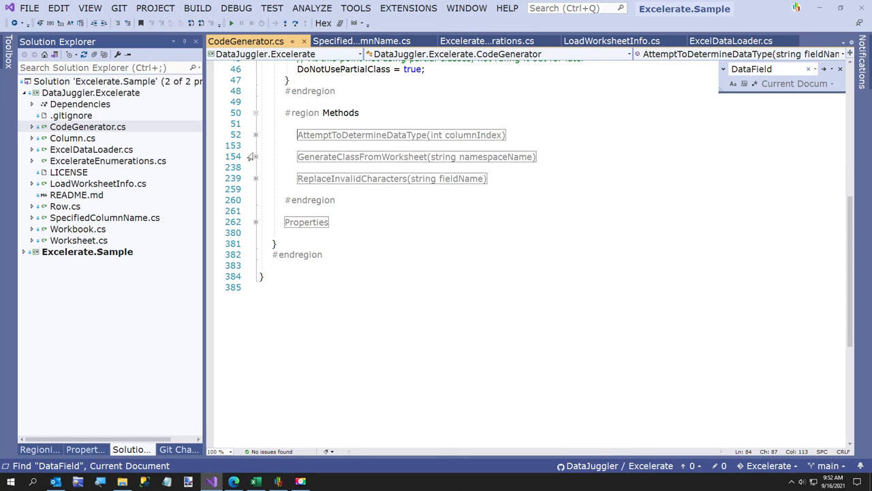